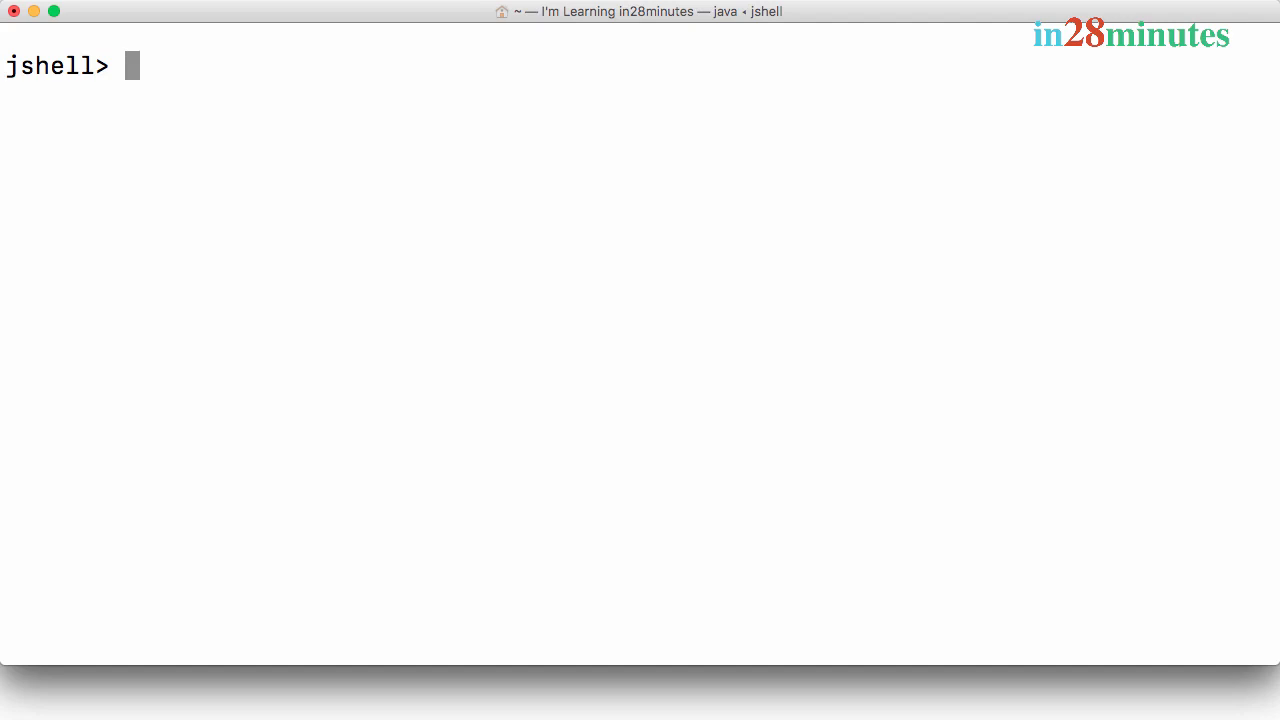
pyautogui.moveTo(644, 450)
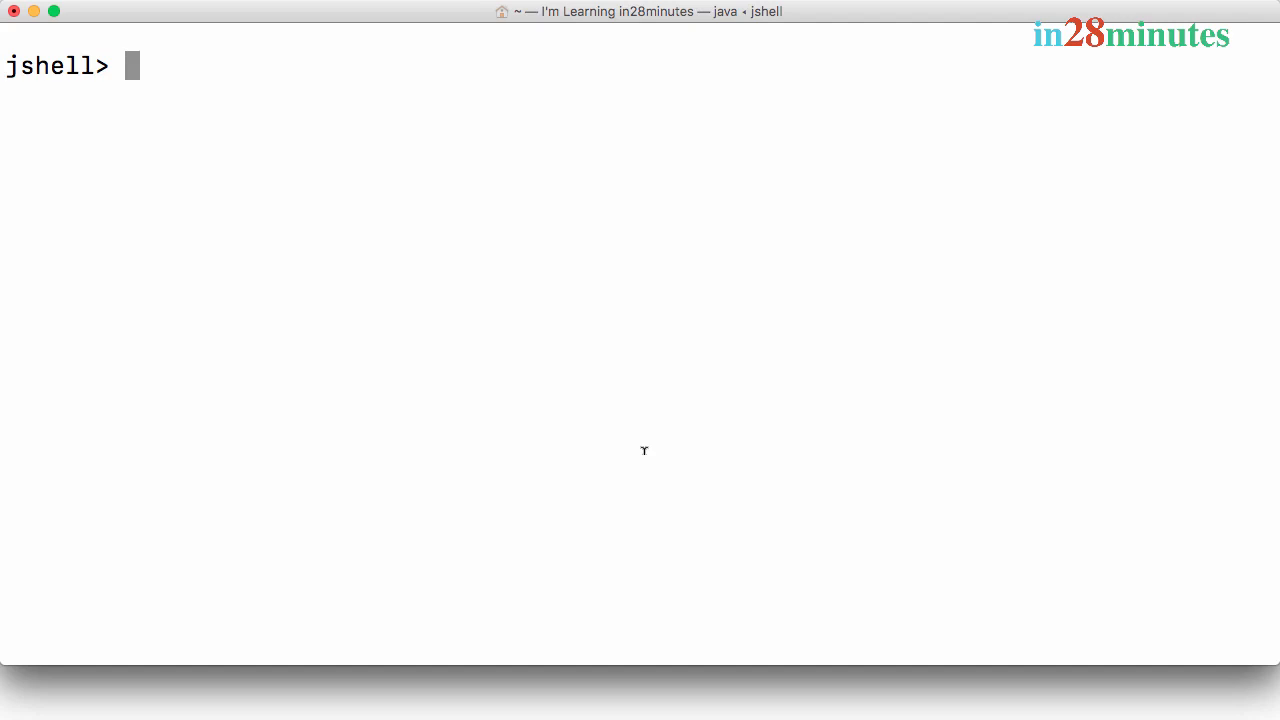
# Step: Evaluate 34.56789876 + 34.2234 as doubles in jshell, getting the inexact 68.79129875999999
pyautogui.write('34.5')
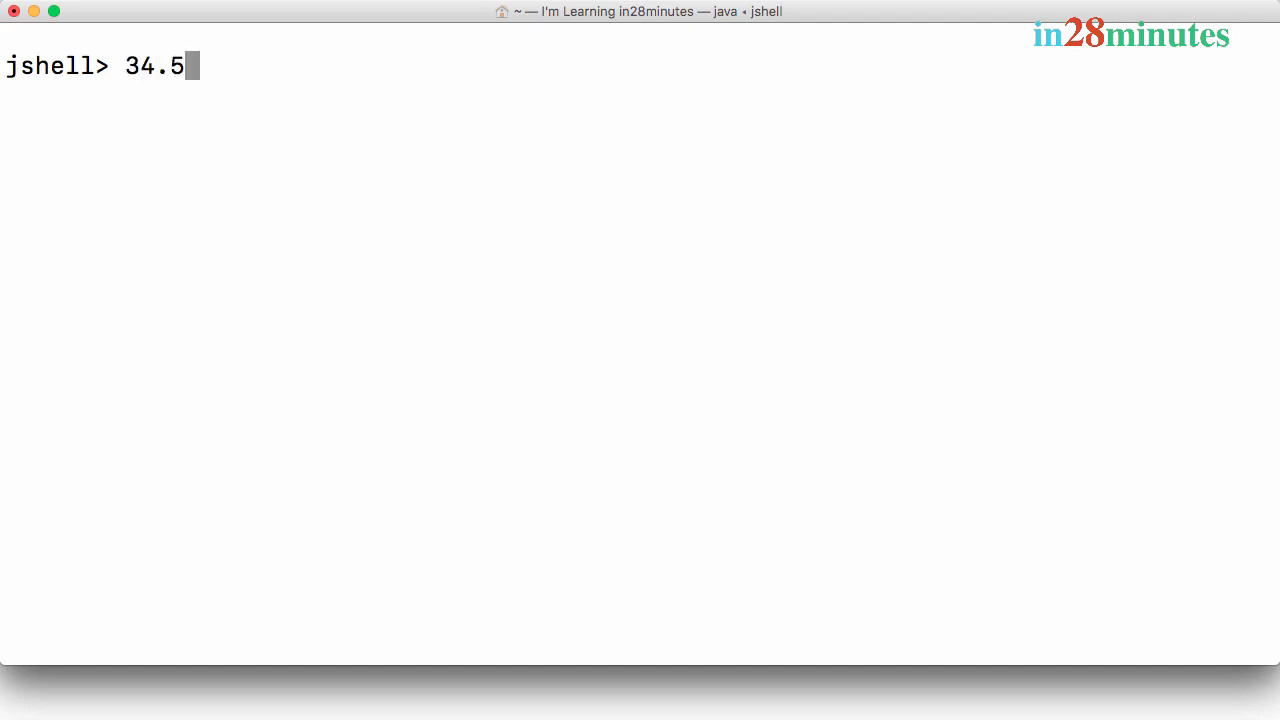
pyautogui.write('678987')
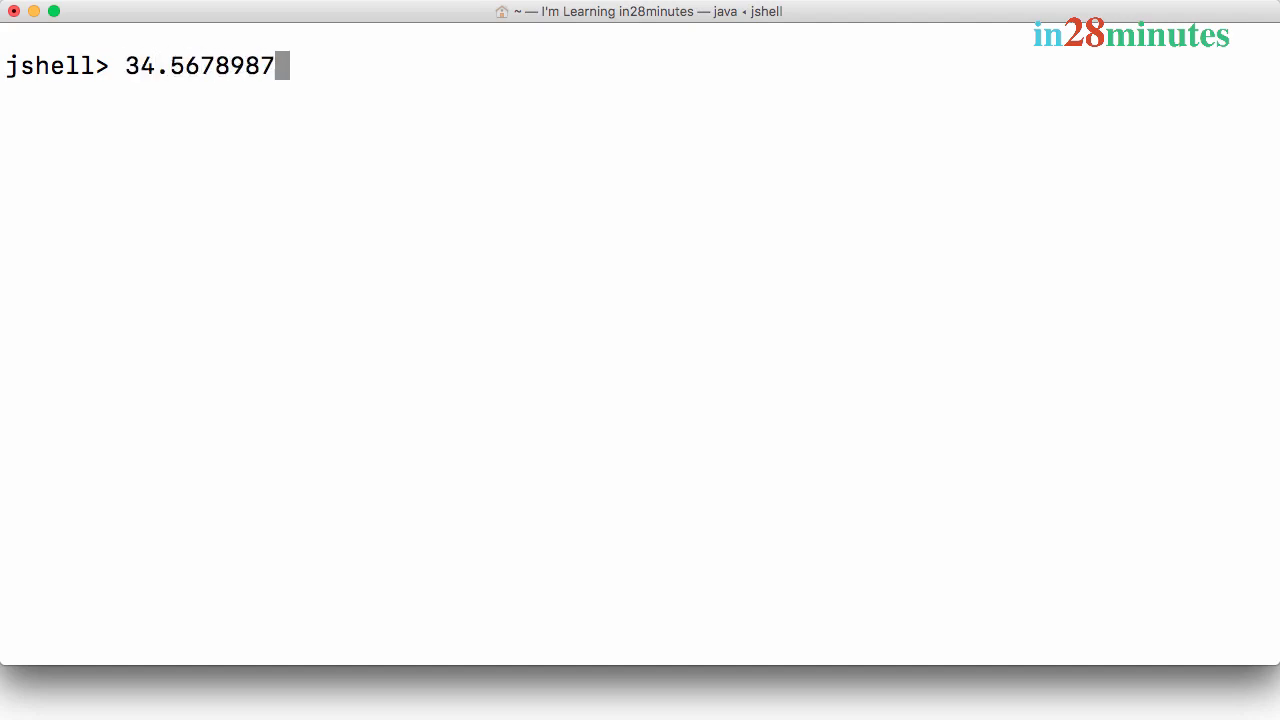
pyautogui.write('6 +')
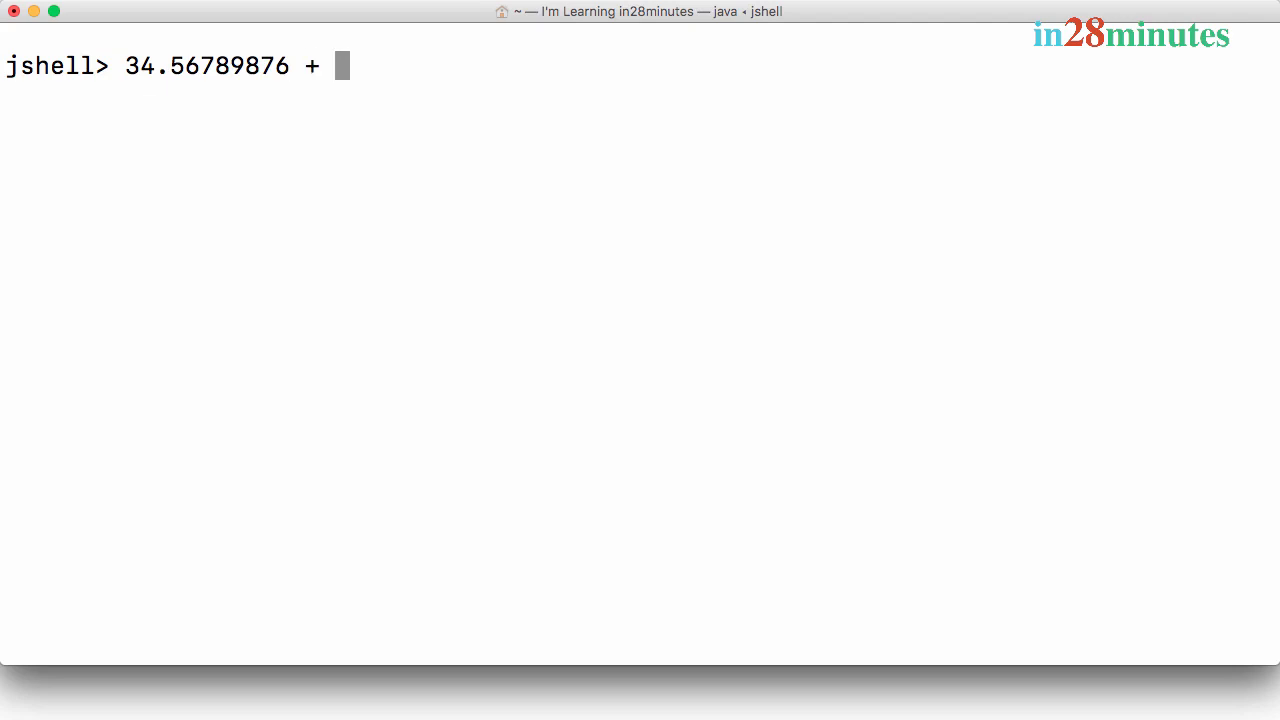
pyautogui.write('34.')
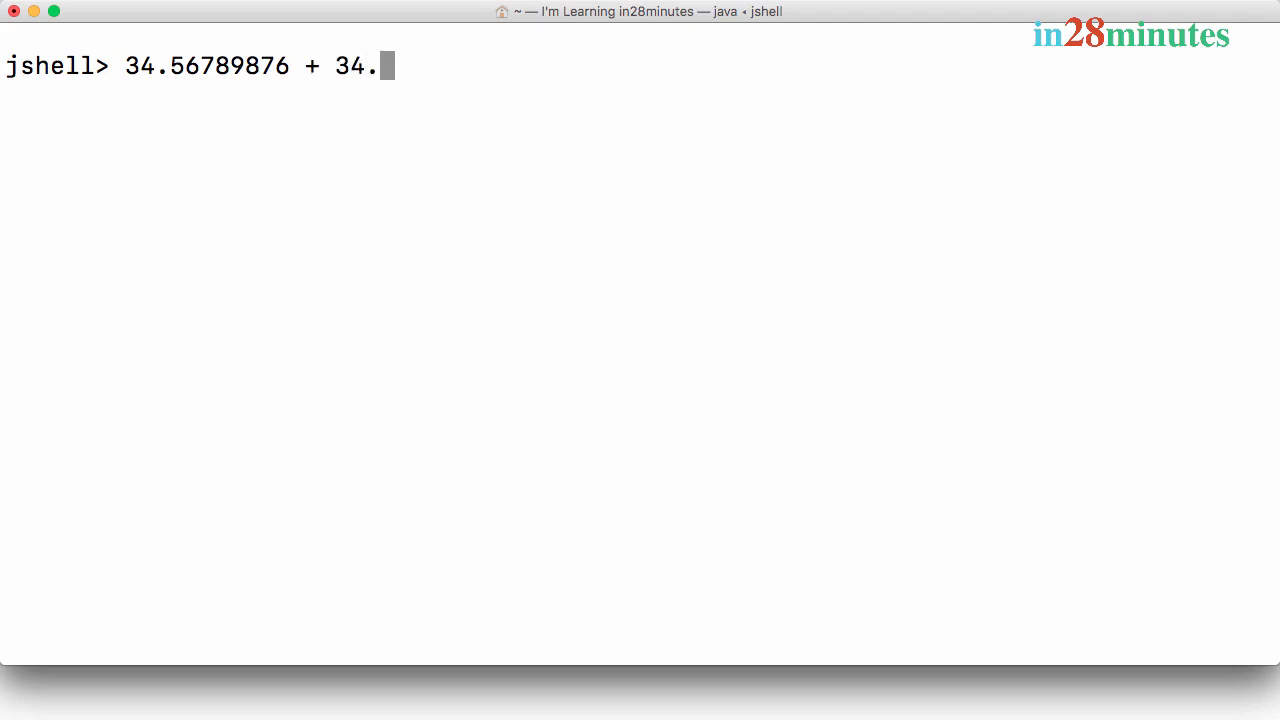
pyautogui.write('234')
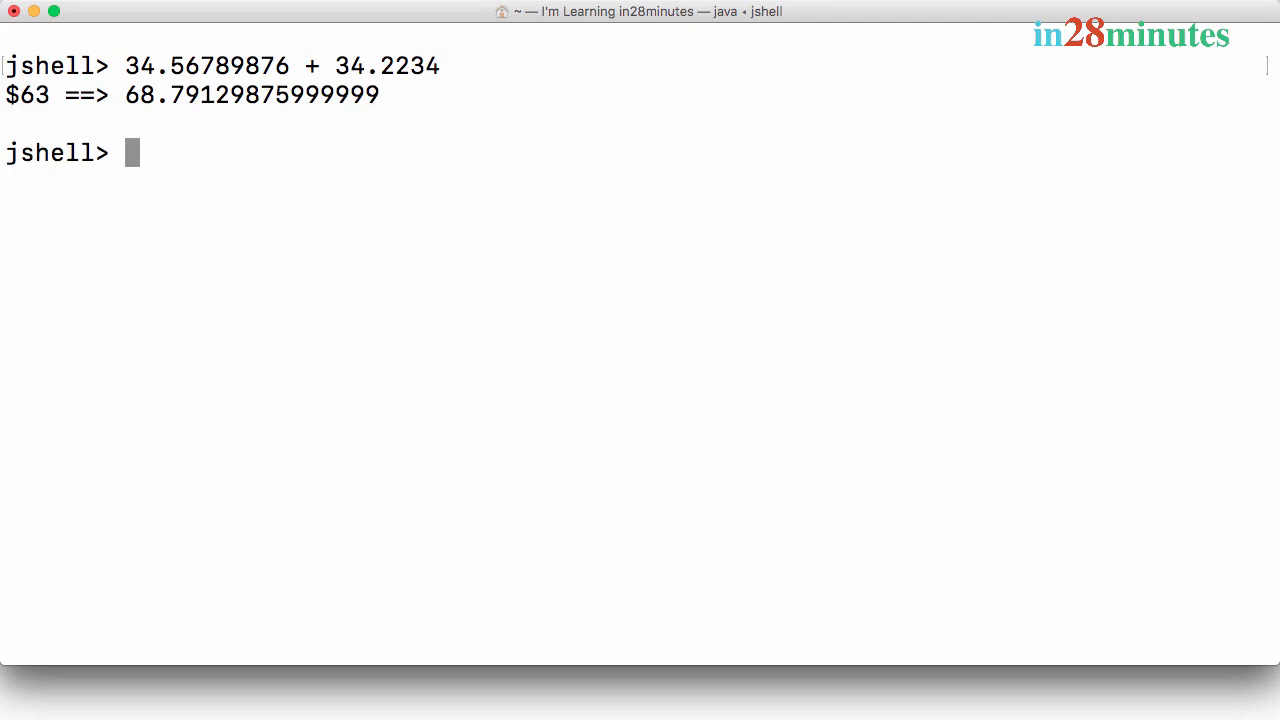
# Step: Highlight the trailing 999999 digits of the inexact double result 68.79129875999999
pyautogui.doubleClick(205, 66)
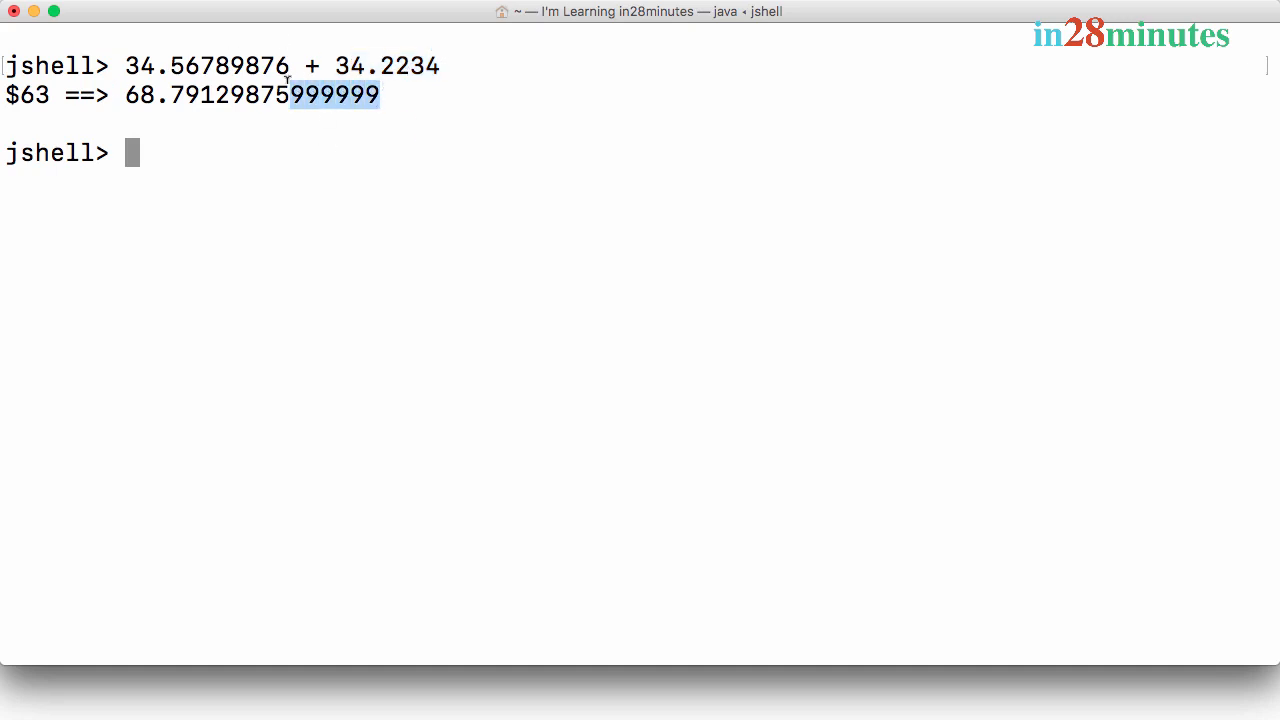
pyautogui.moveTo(315, 182)
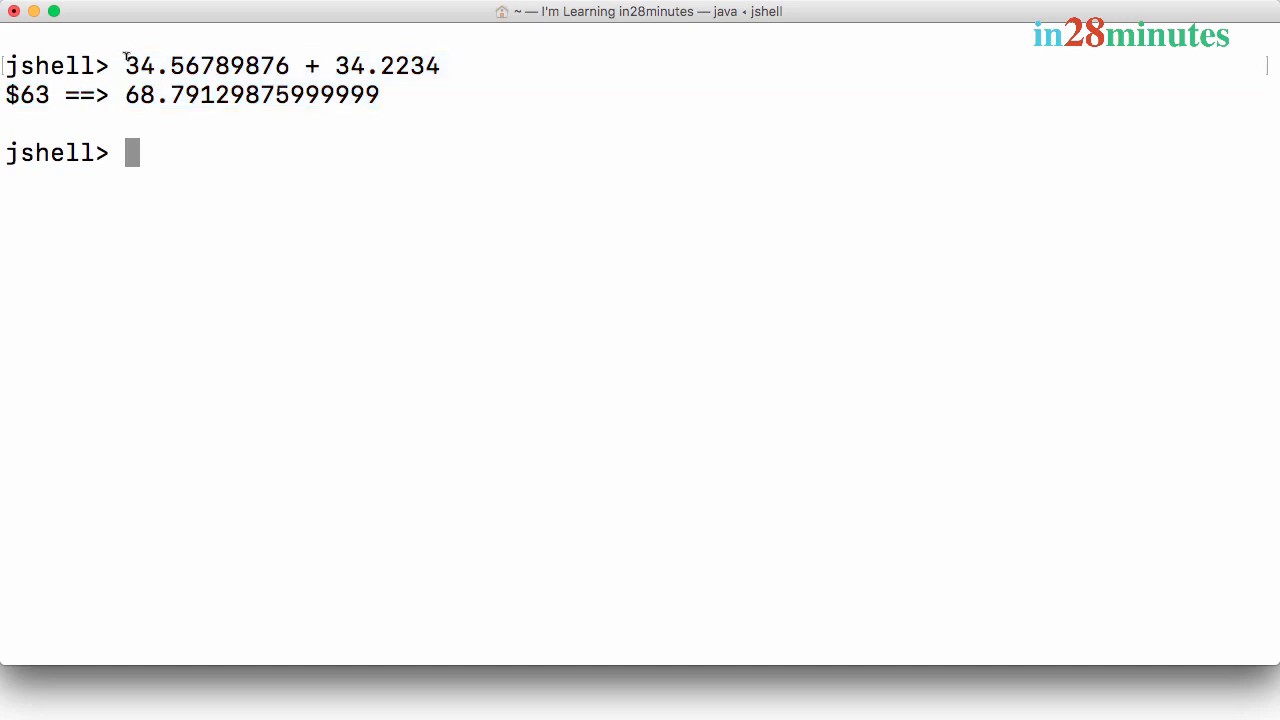
pyautogui.moveTo(125, 65); pyautogui.dragTo(380, 94)
pyautogui.write('new')
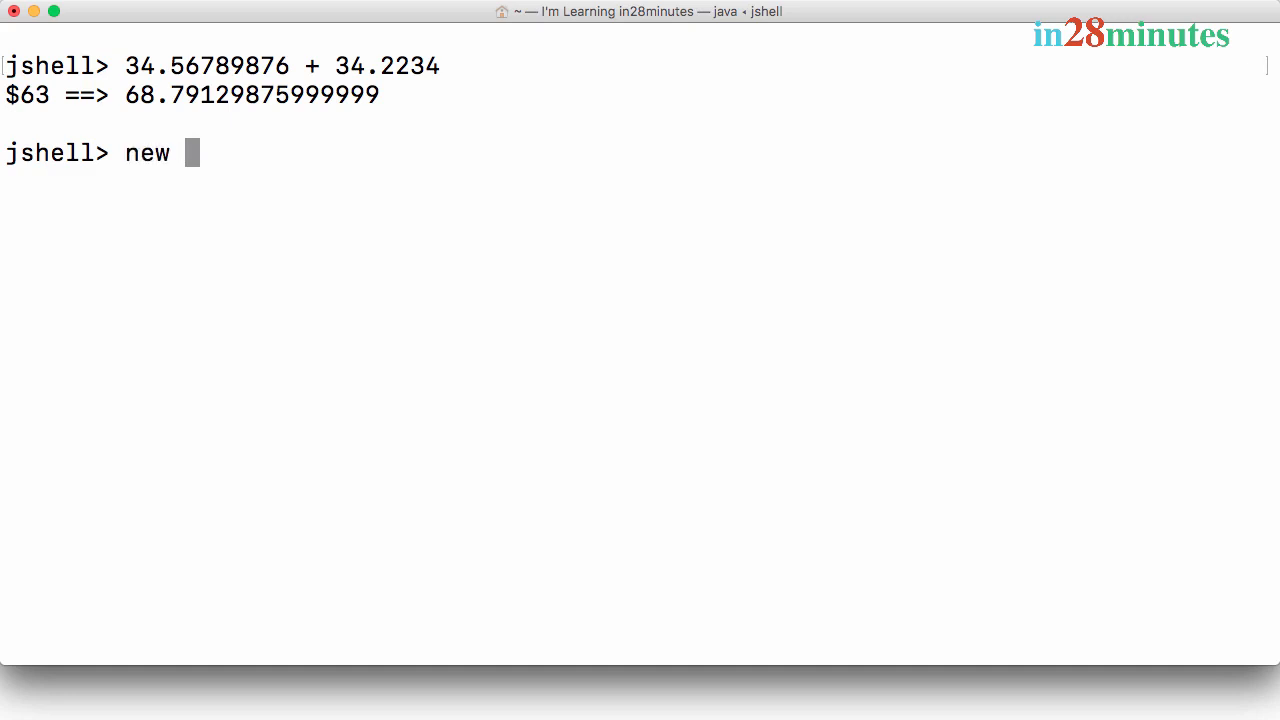
# Step: Declare BigDecimal number1 = new BigDecimal("34.56789876"), giving exactly 34.56789876
pyautogui.write('BigDecina')
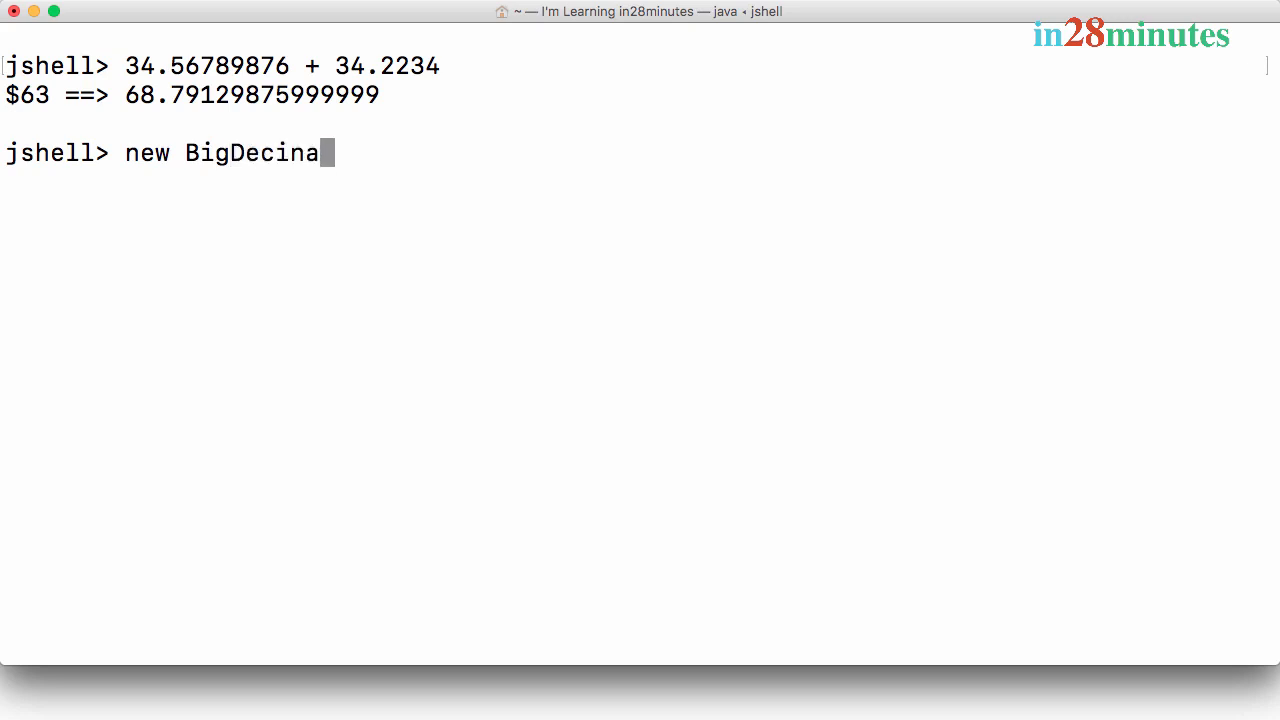
pyautogui.write('l')
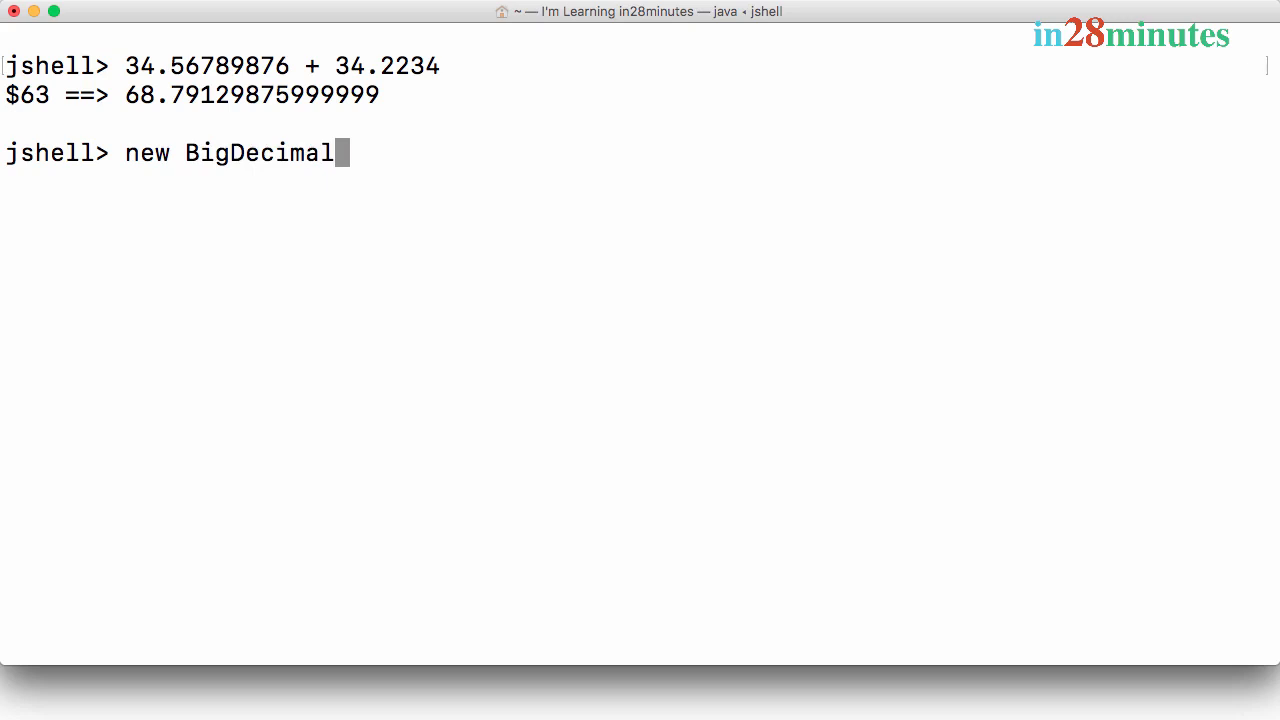
pyautogui.write('(')
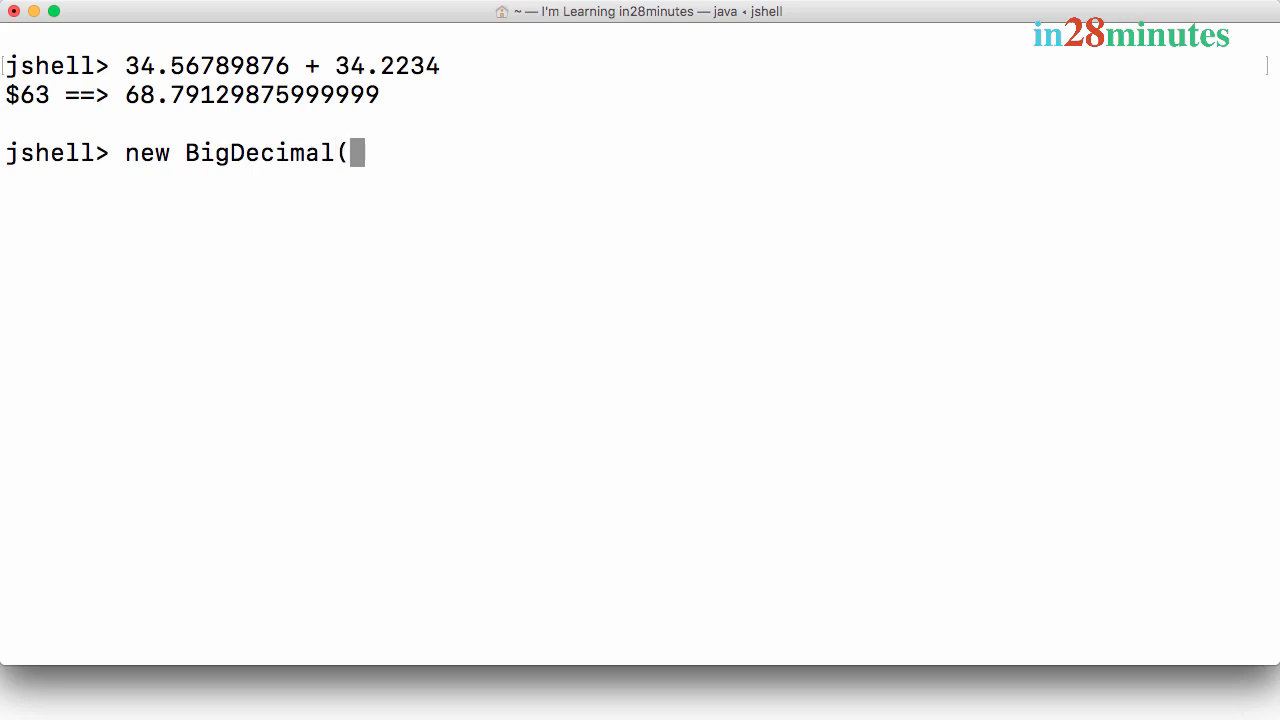
pyautogui.write('"')
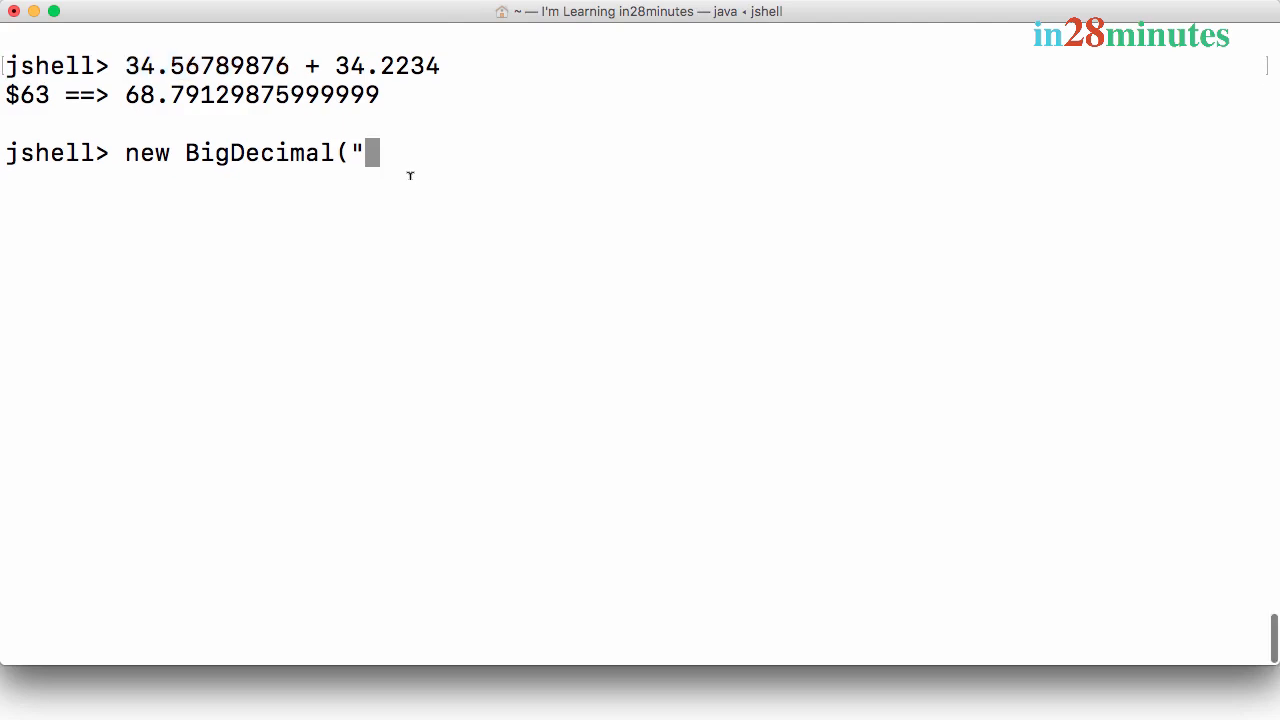
pyautogui.write('34.56789876"')
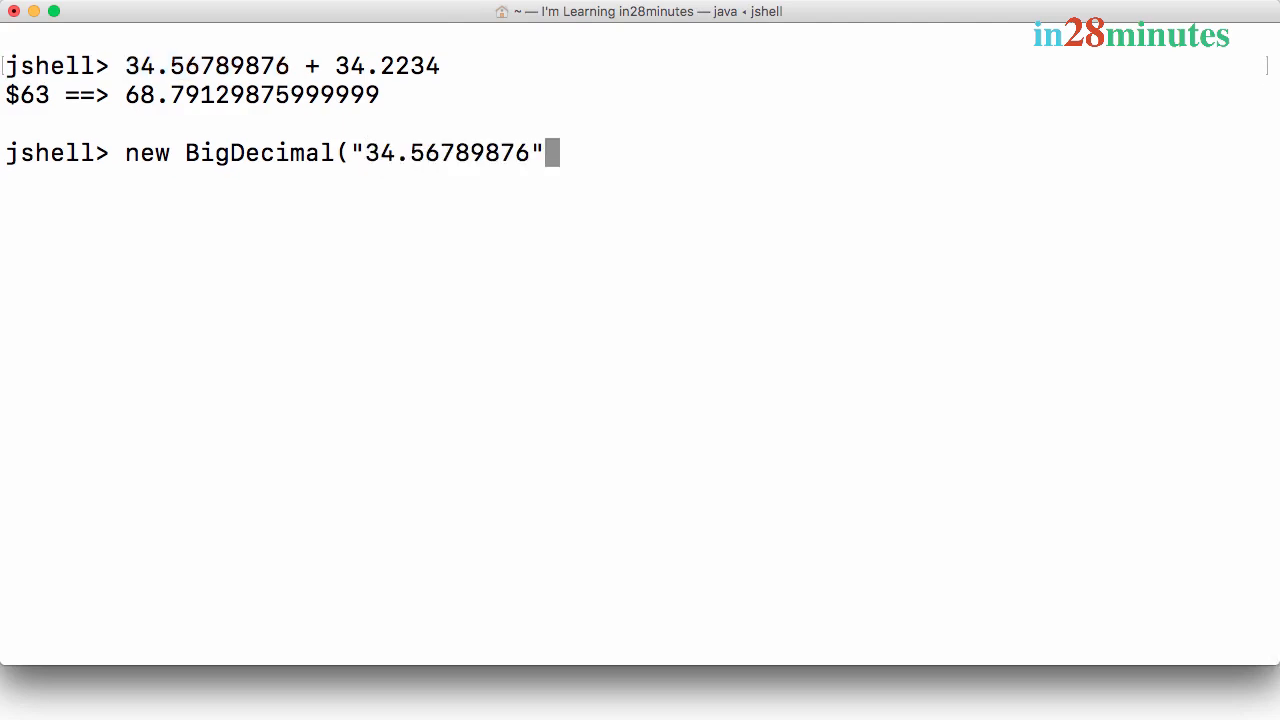
pyautogui.write(');')
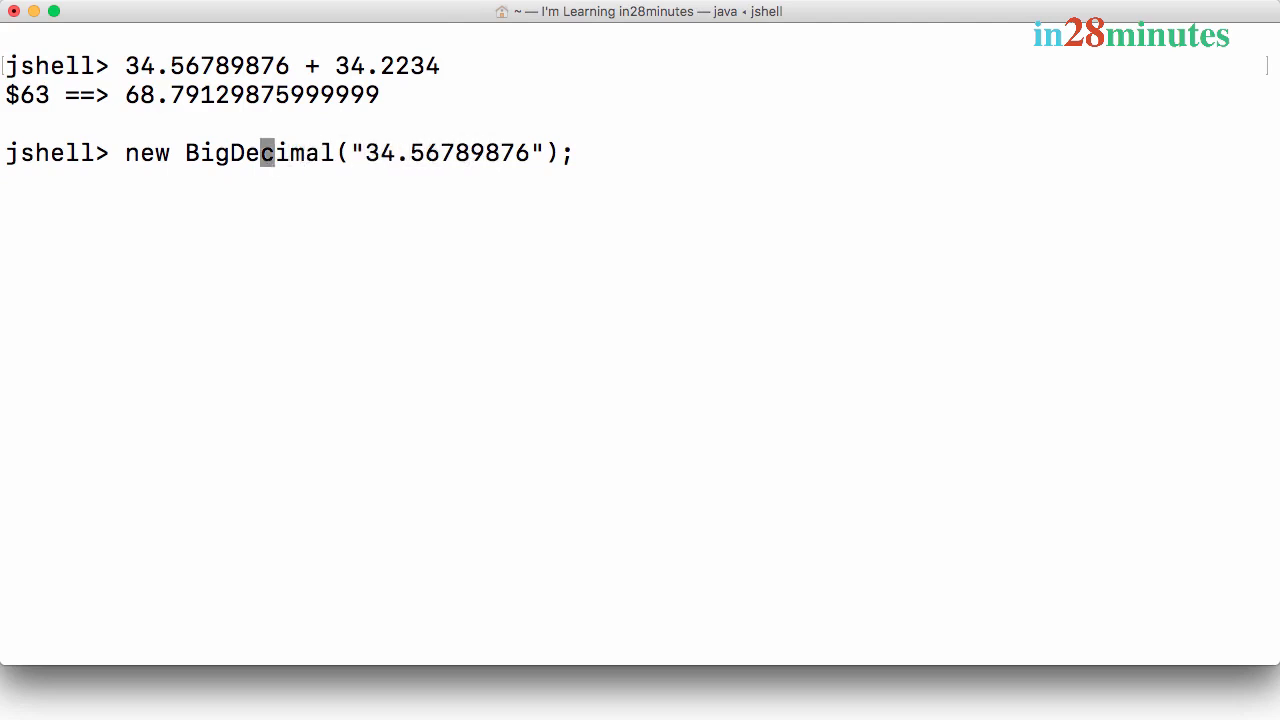
# Step: Recall the declaration and start editing it into a matching number2 declaration
pyautogui.write('Bigh')
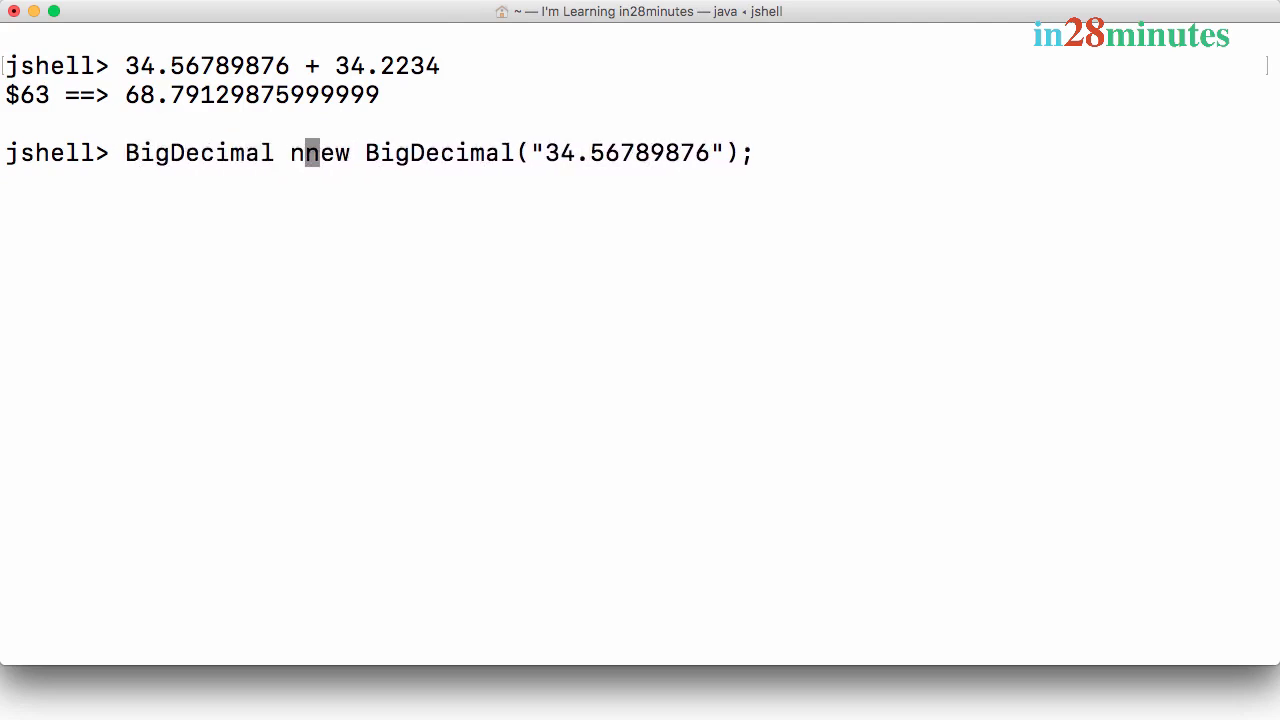
pyautogui.write('umber1 =')
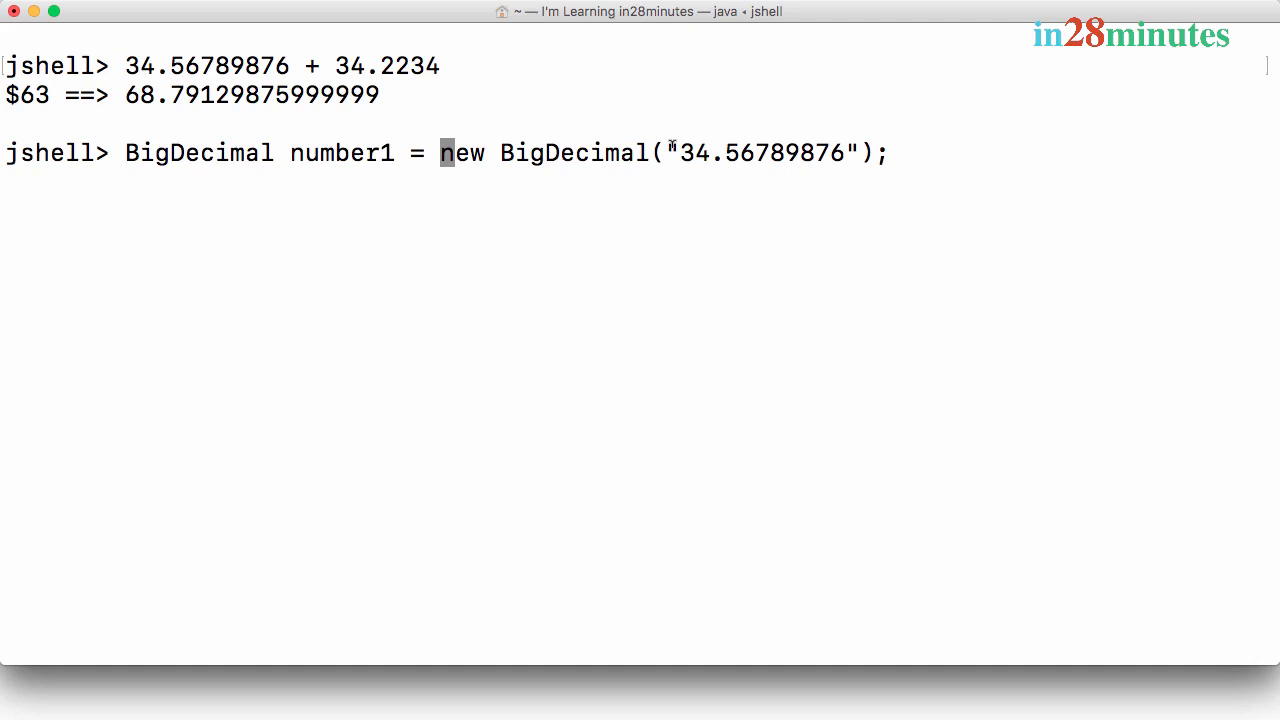
pyautogui.doubleClick(760, 152)
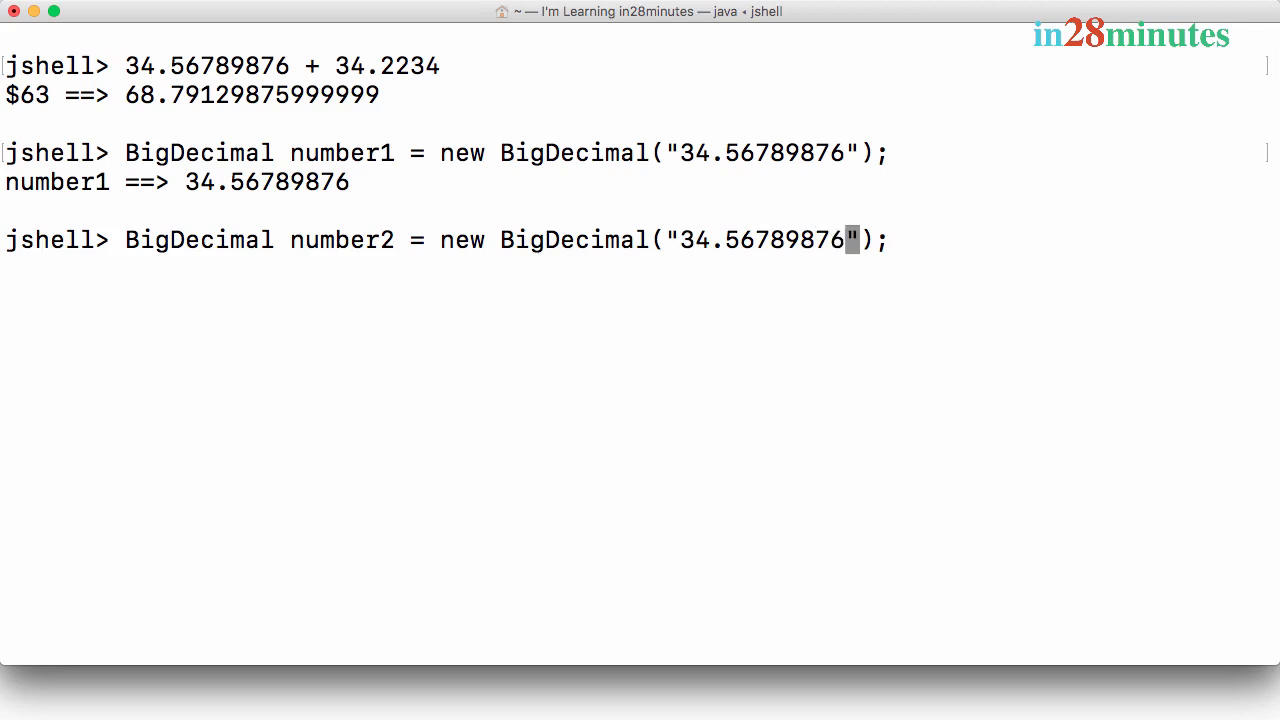
# Step: Declare number2 as 34.2234, then compute number1.add(number2), returning exact 68.79129876
pyautogui.press('Backspace')
pyautogui.write('2234')
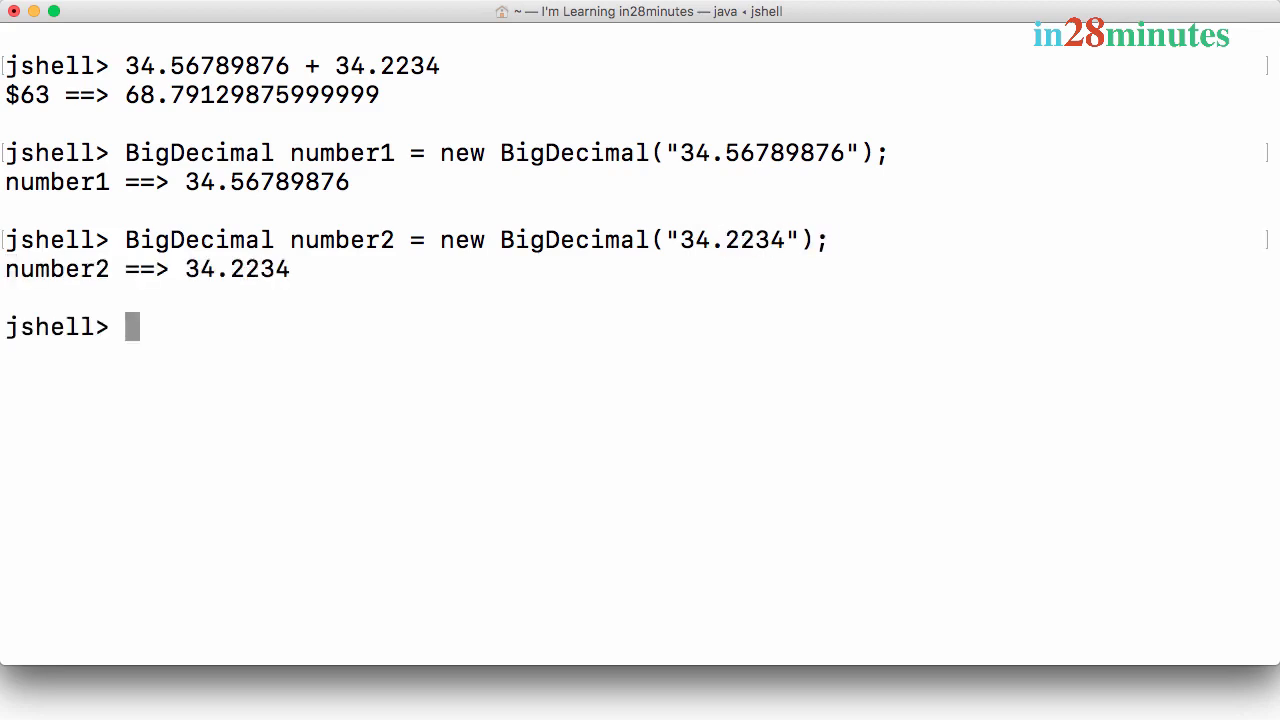
pyautogui.write('number1.')
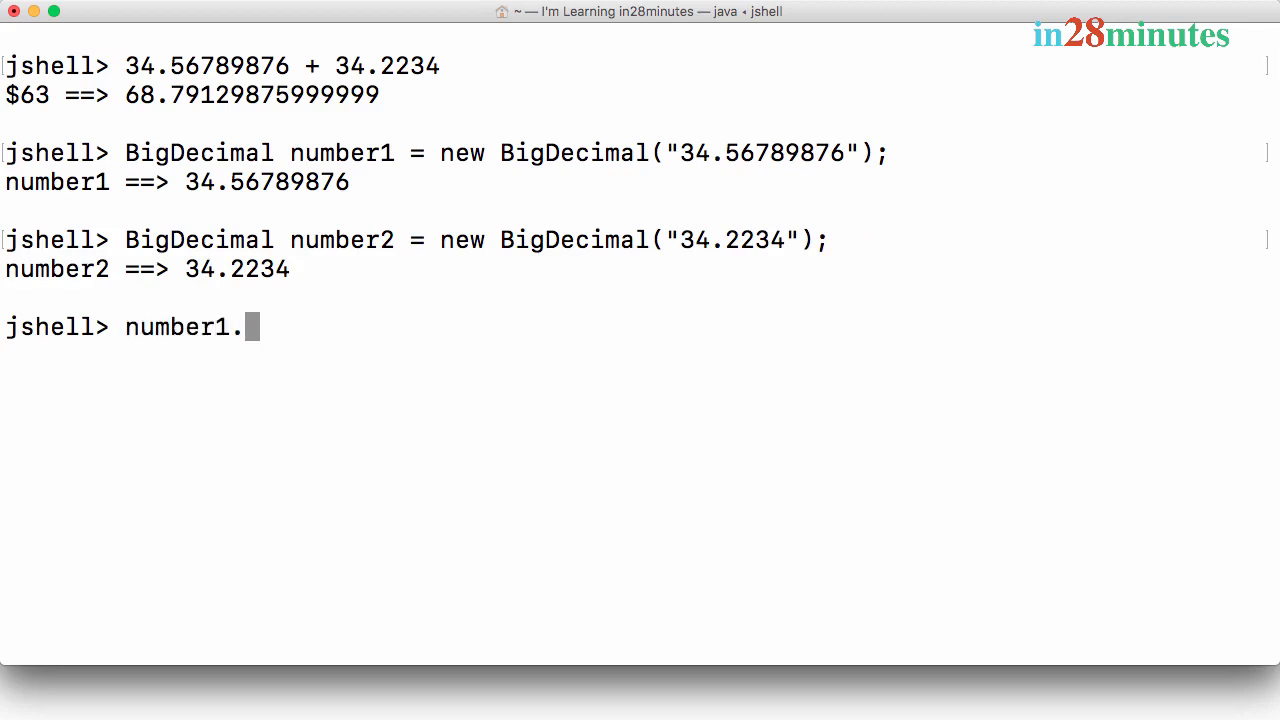
pyautogui.write('add(')
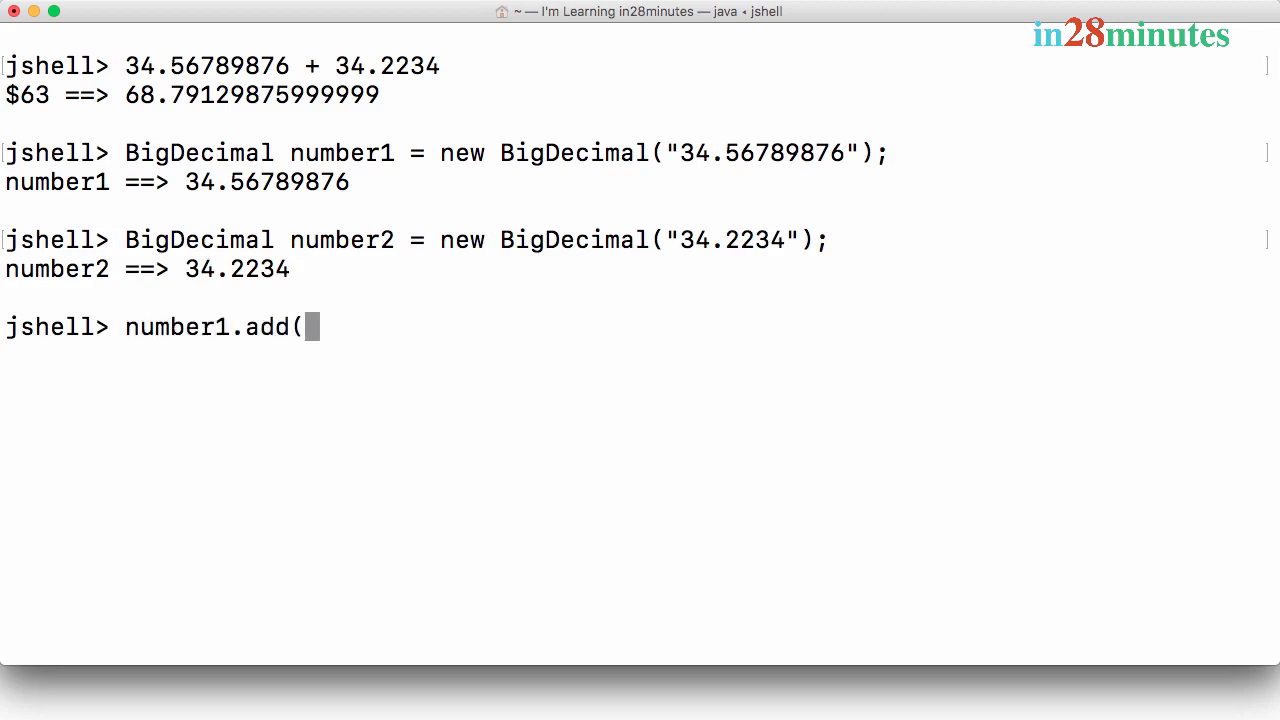
pyautogui.write('number2);')
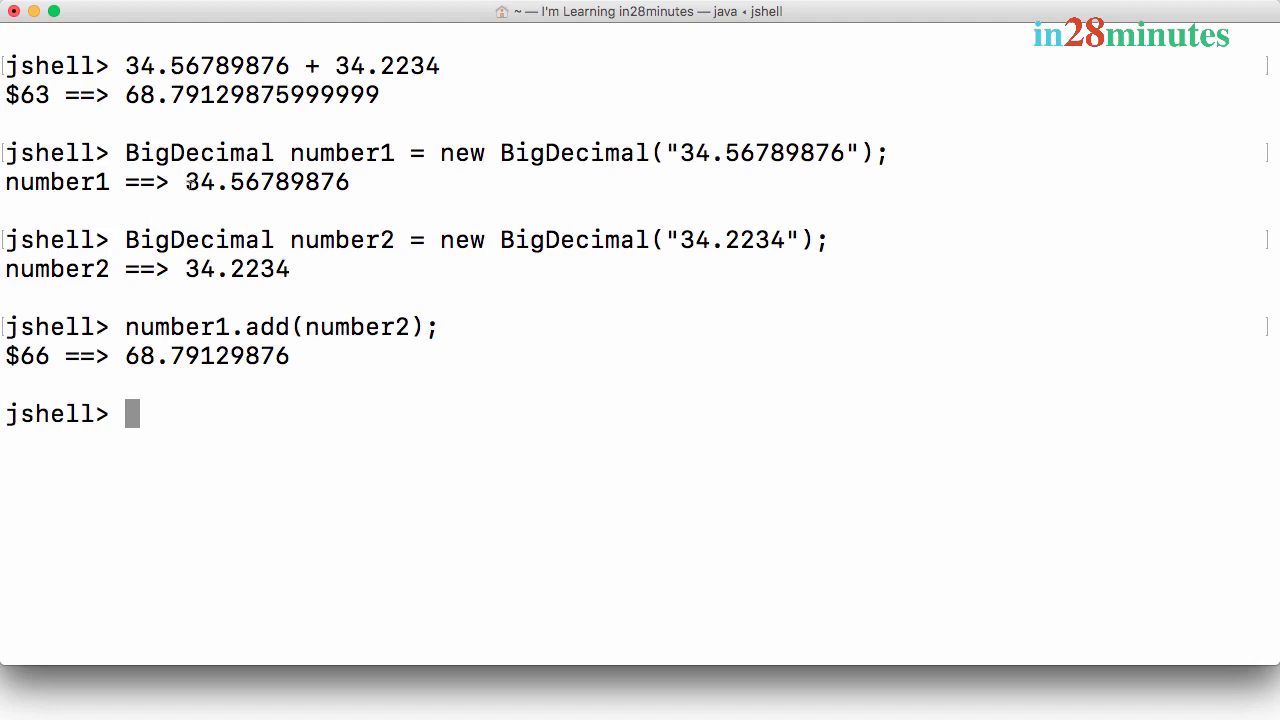
pyautogui.doubleClick(267, 182)
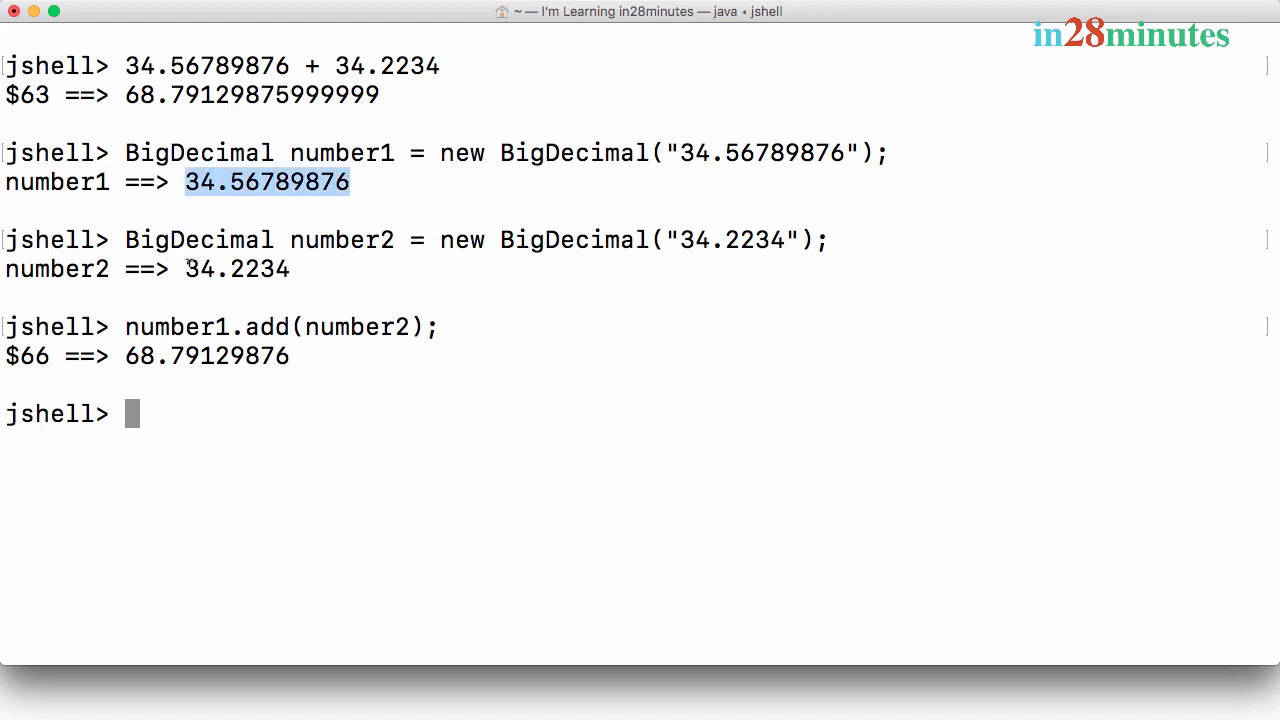
pyautogui.doubleClick(236, 269)
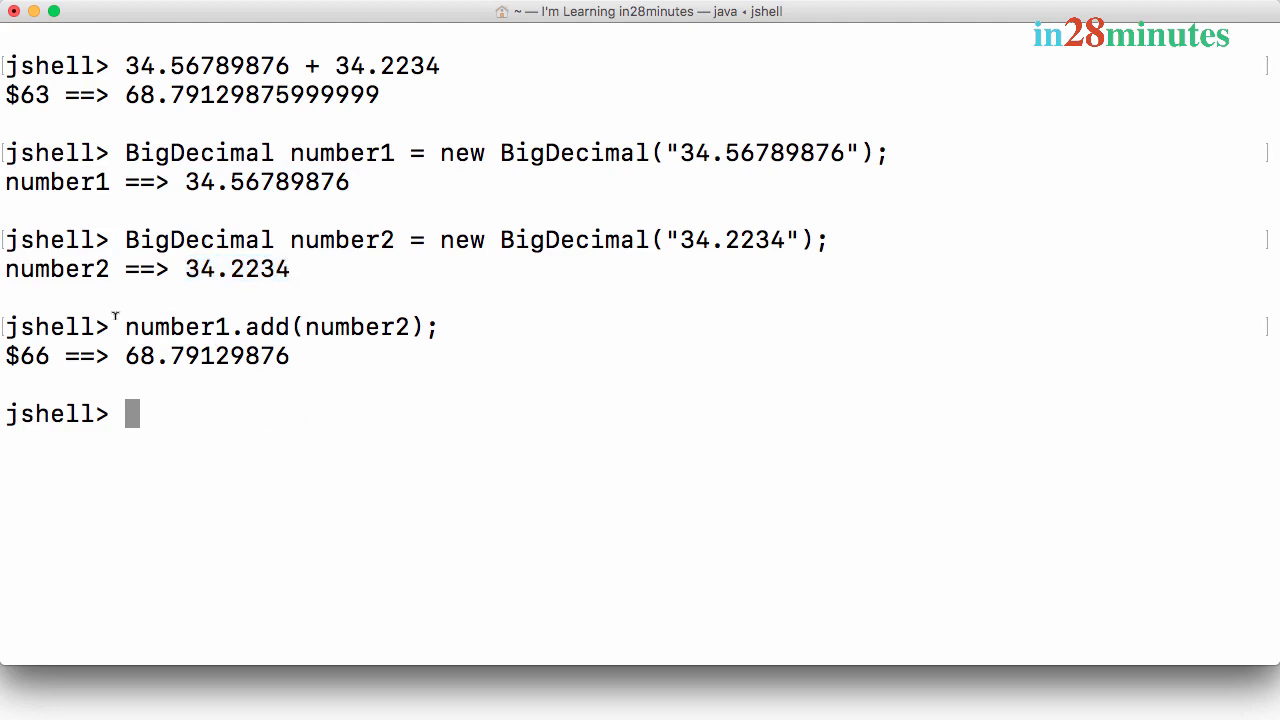
pyautogui.moveTo(125, 327); pyautogui.dragTo(290, 356)
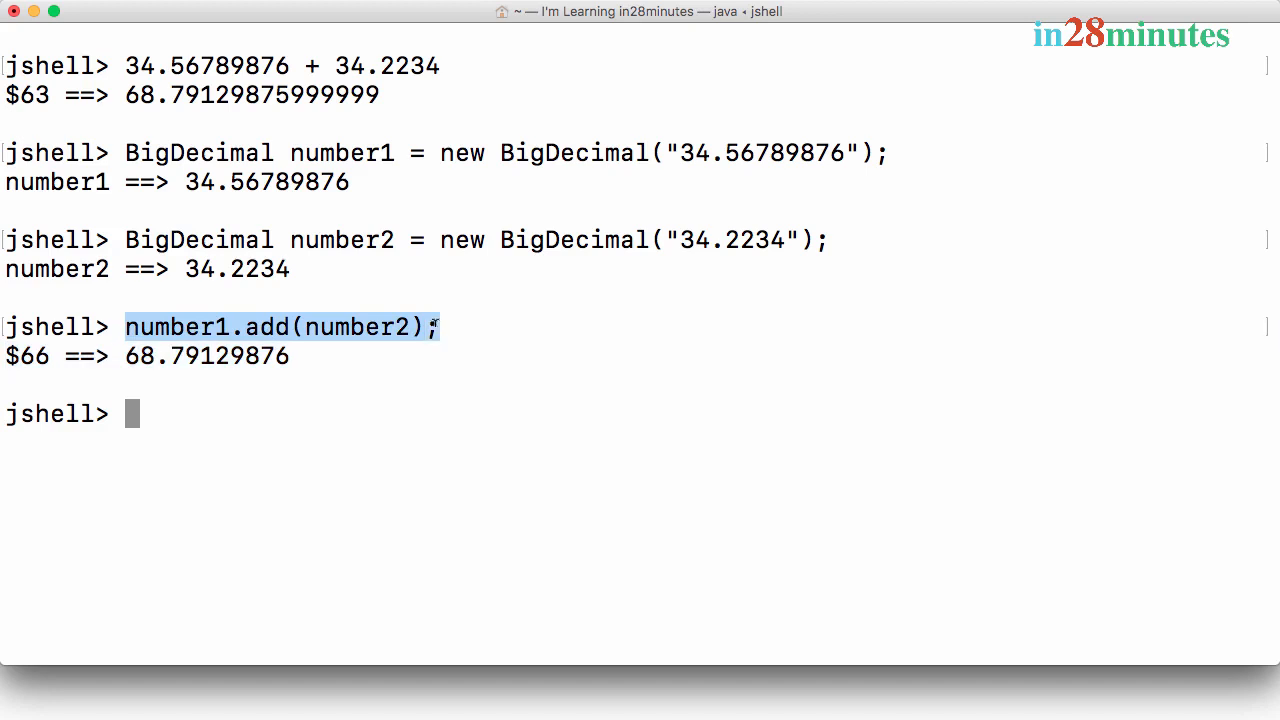
# Step: Declare BigDecimal number3 = number1.add(number2), storing 68.79129876
pyautogui.write('BigD')
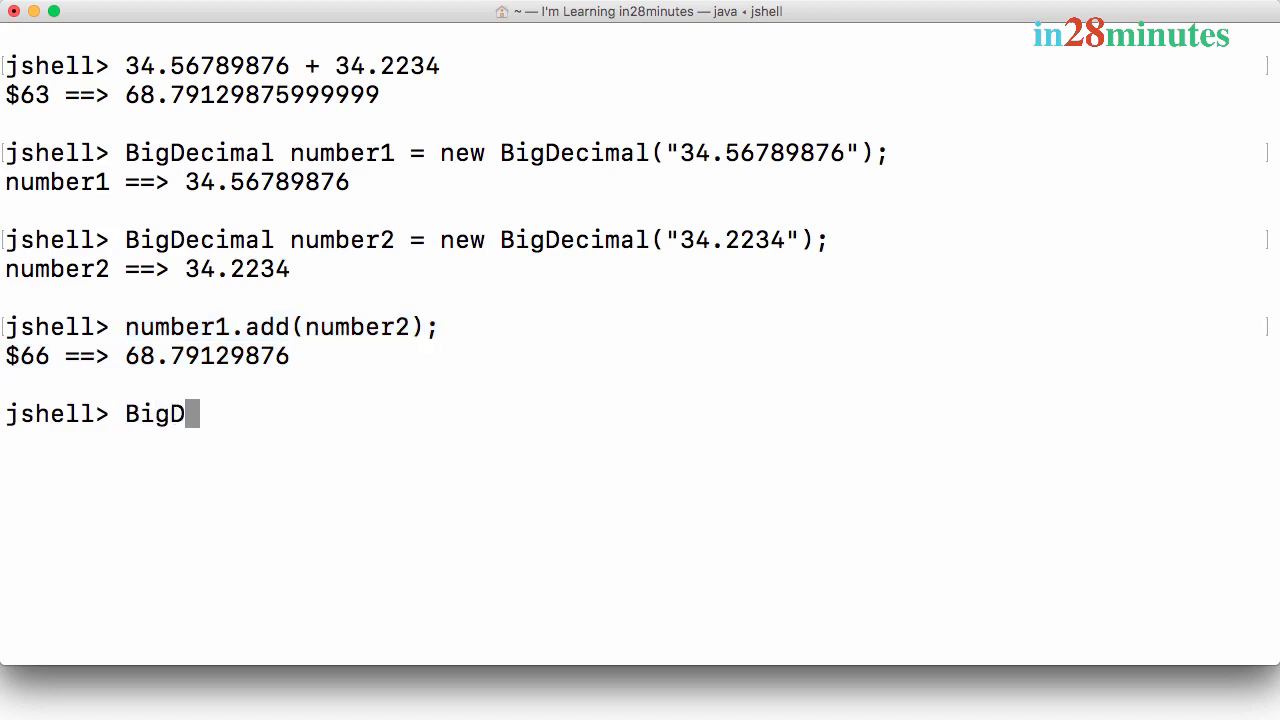
pyautogui.write('ecimal number3 =')
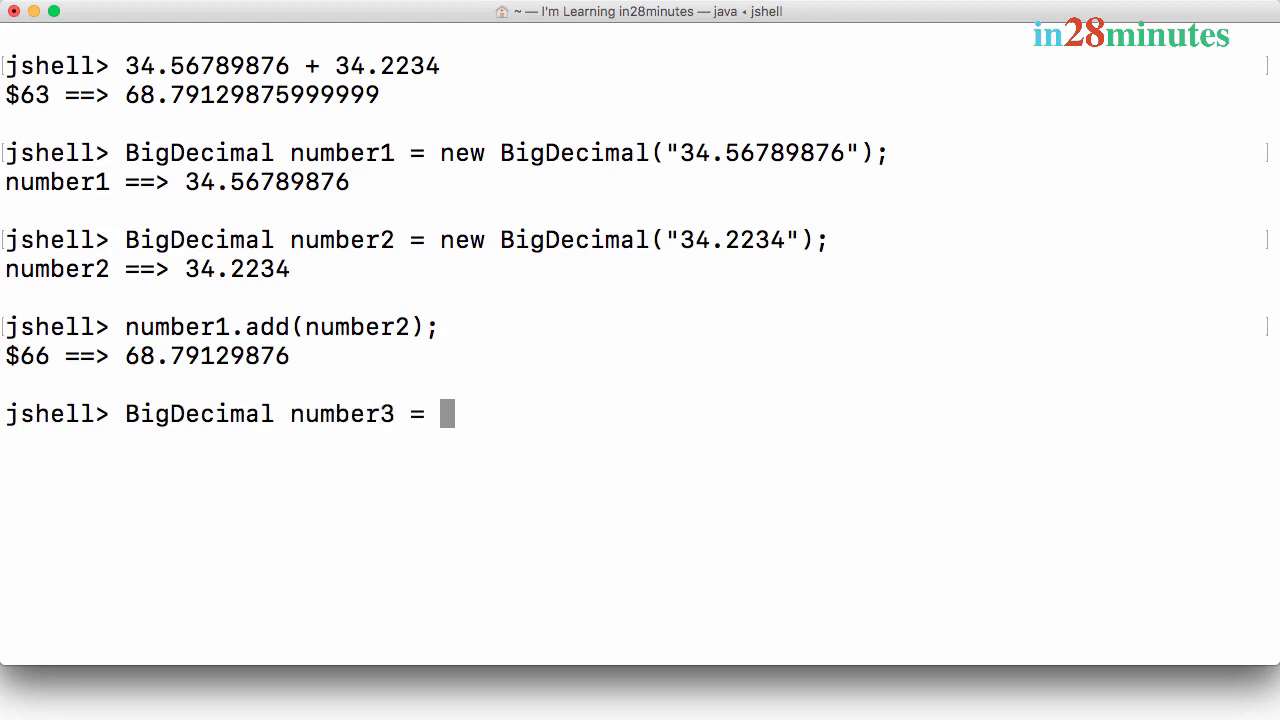
pyautogui.write('number1.')
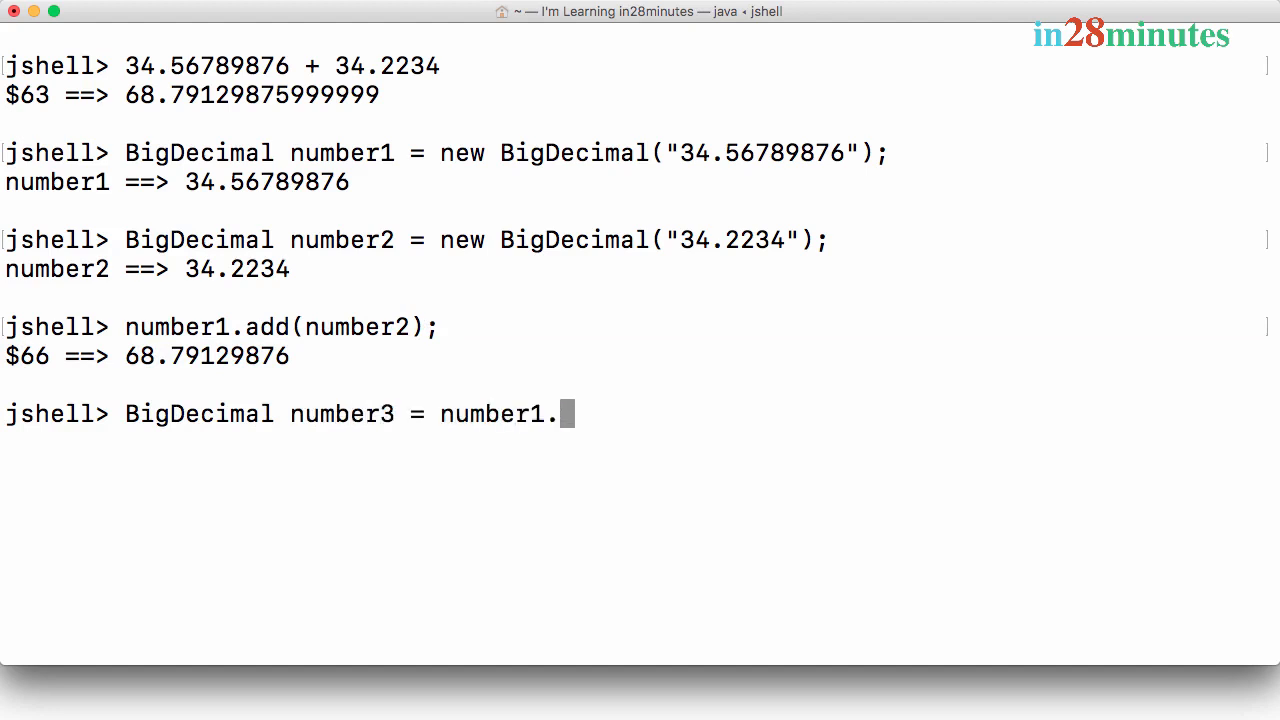
pyautogui.write('add(nu')
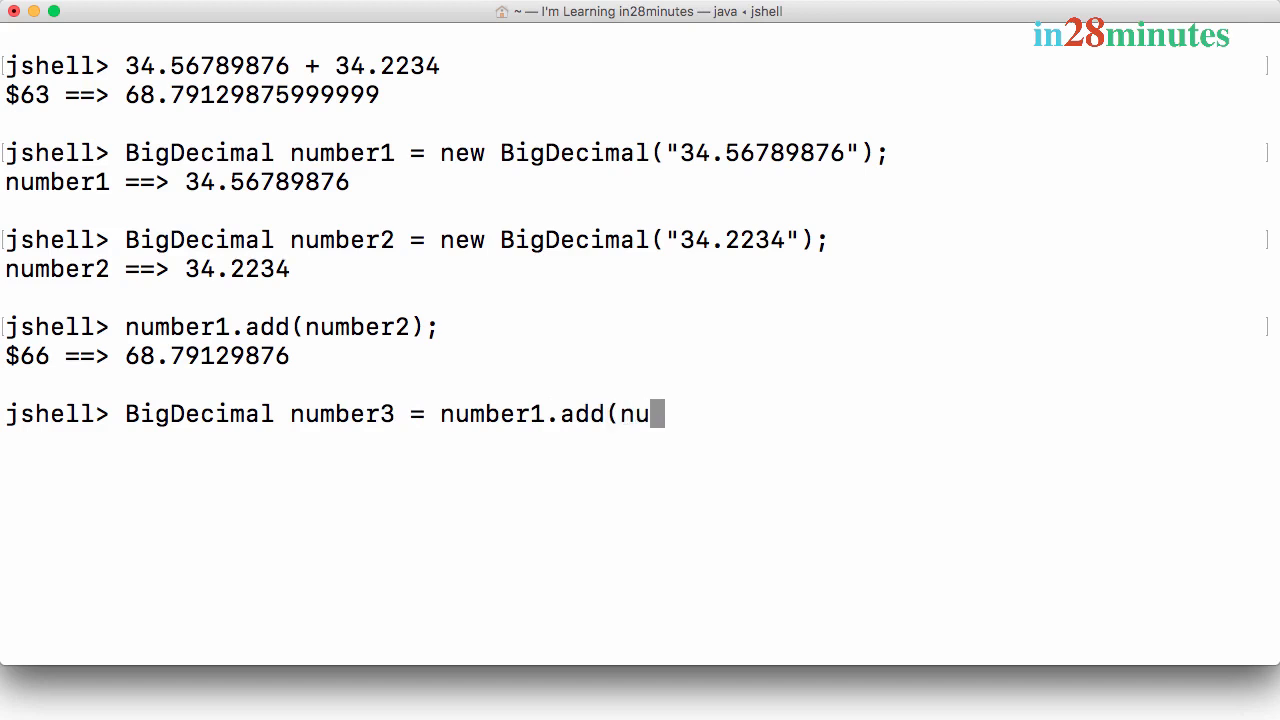
pyautogui.write('mber2);')
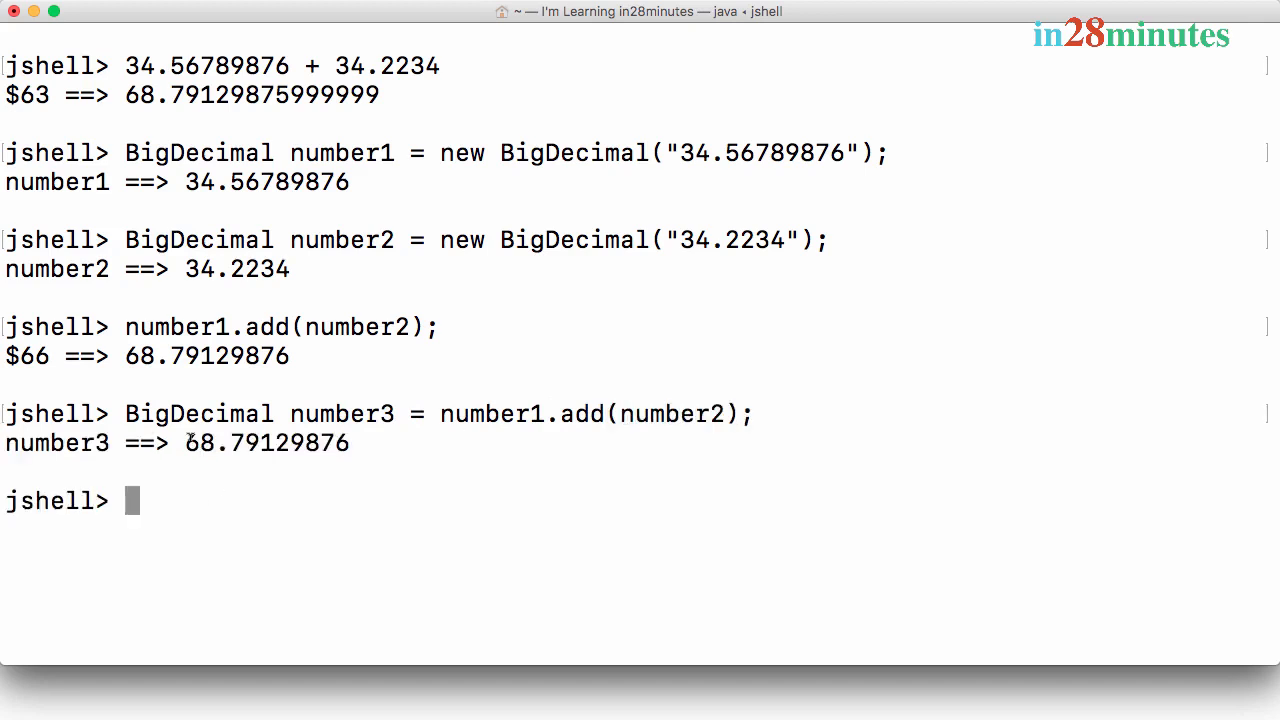
# Step: Re-evaluate number1 to show it is still 34.56789876, highlighting number1, number2 and number3
pyautogui.doubleClick(266, 443)
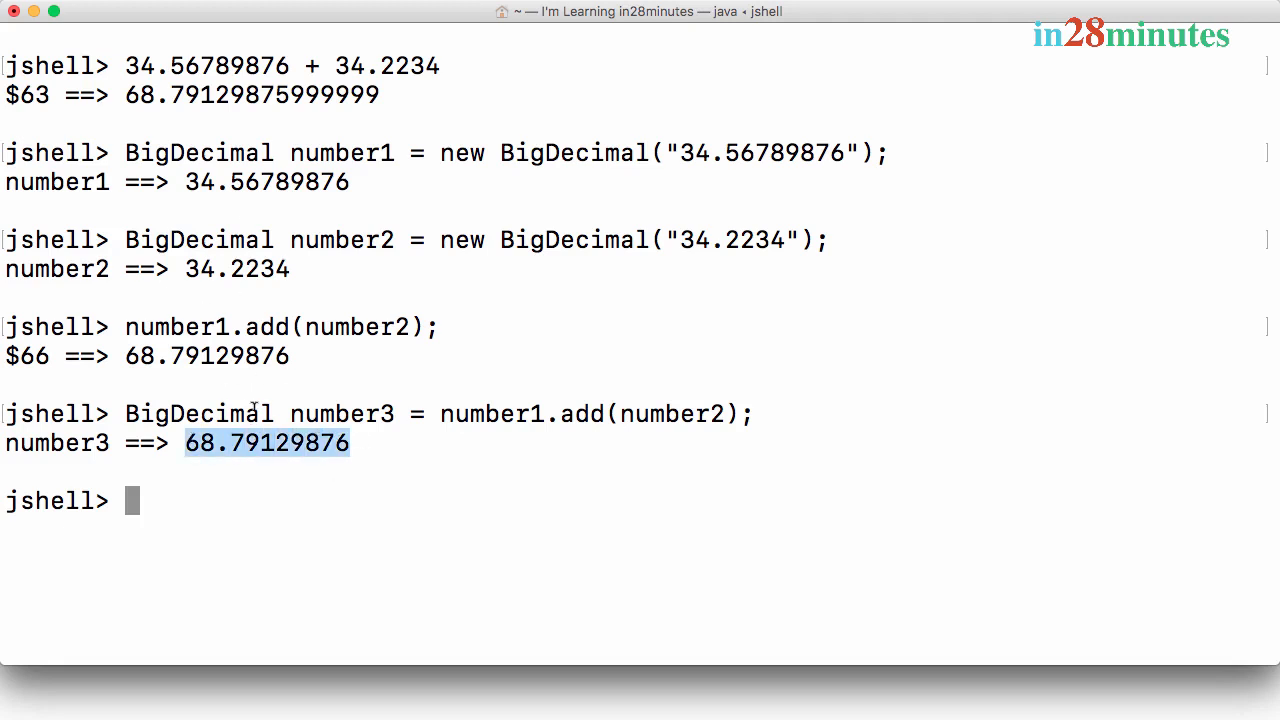
pyautogui.write('number1')
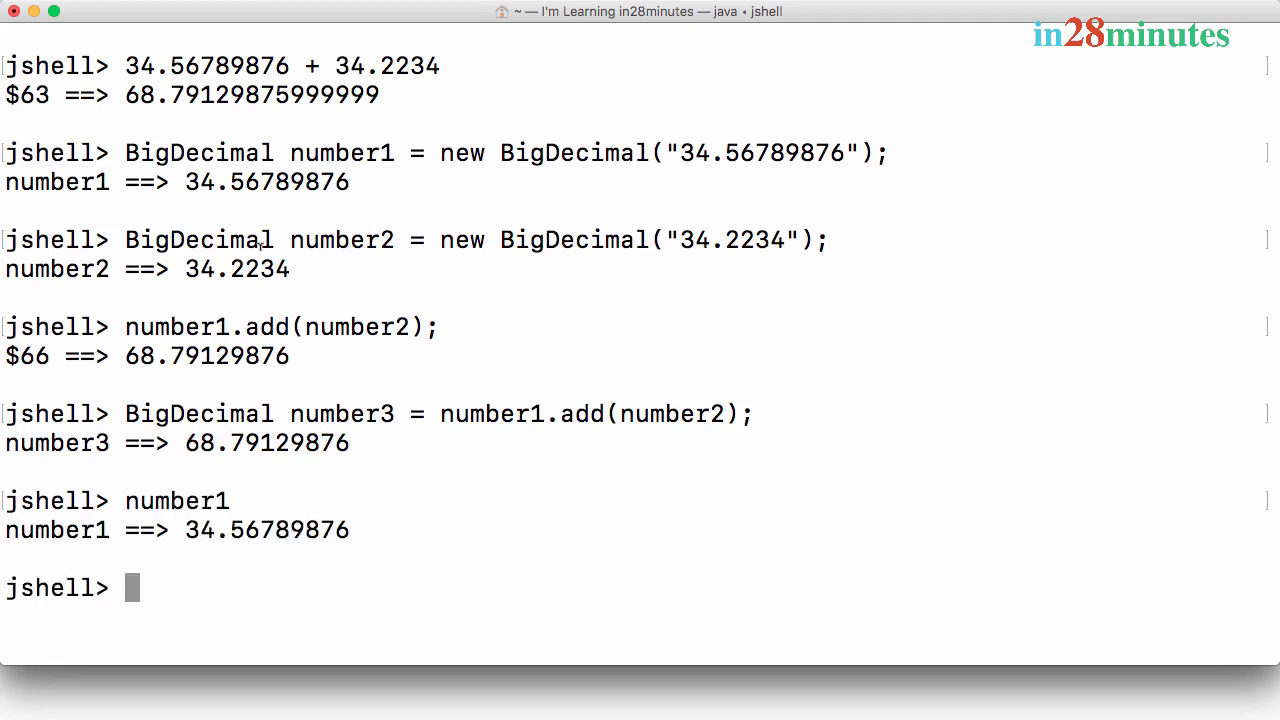
pyautogui.moveTo(184, 182); pyautogui.dragTo(350, 182)
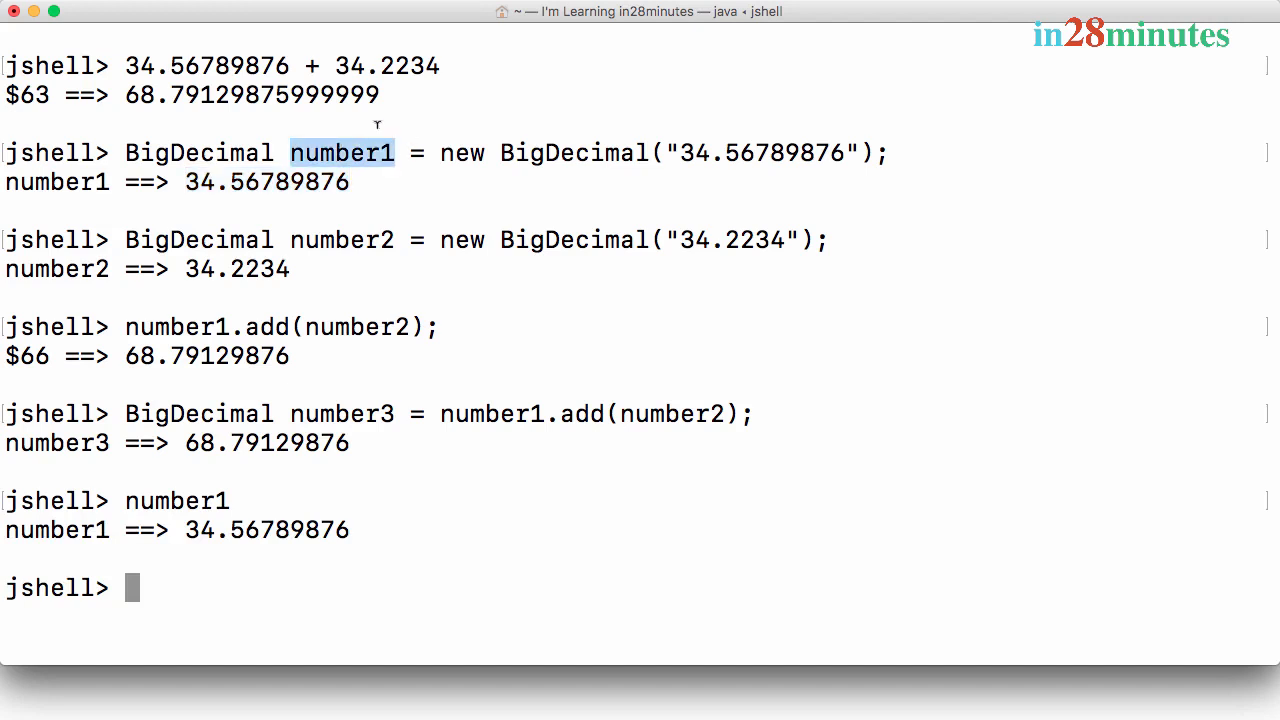
pyautogui.moveTo(557, 380)
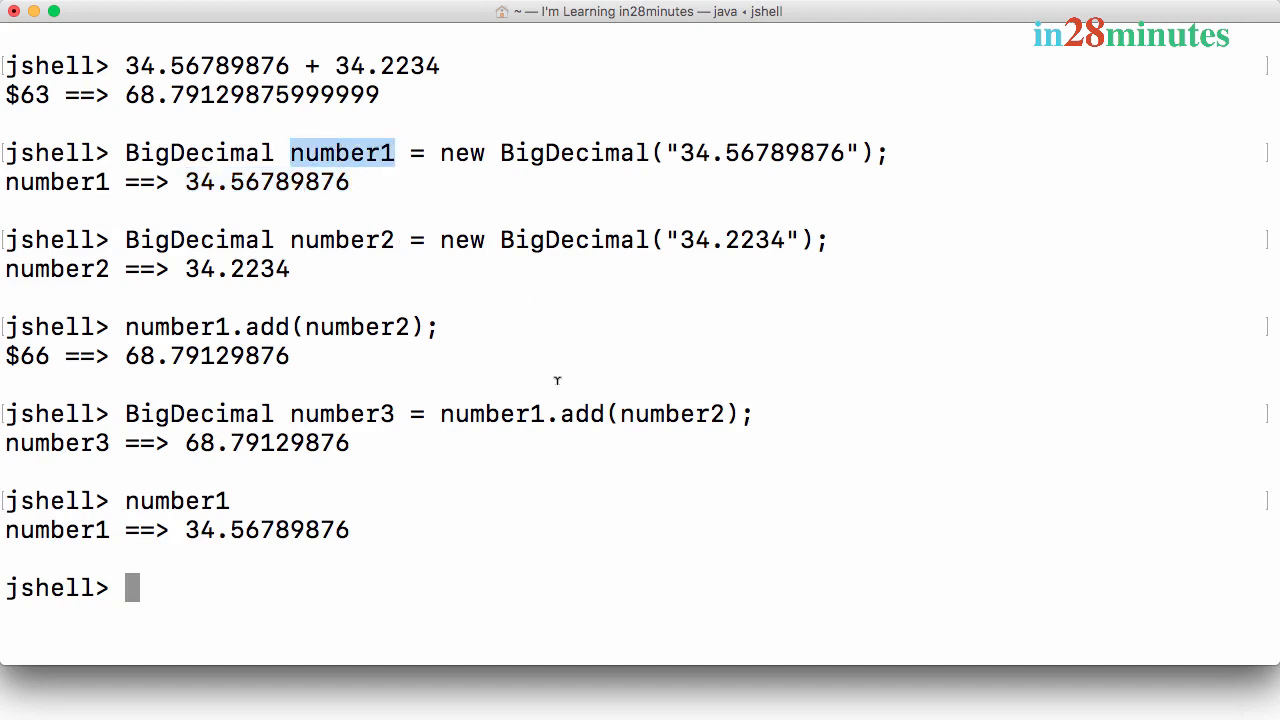
pyautogui.moveTo(499, 426)
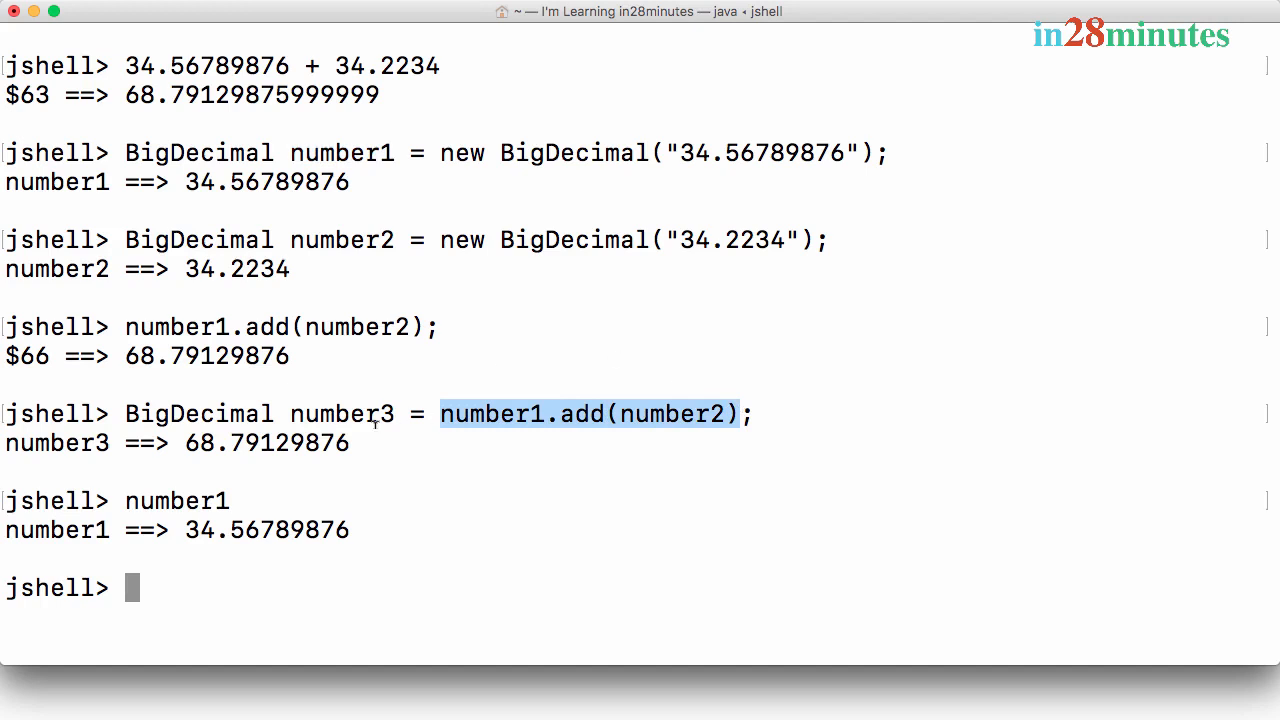
pyautogui.doubleClick(341, 413)
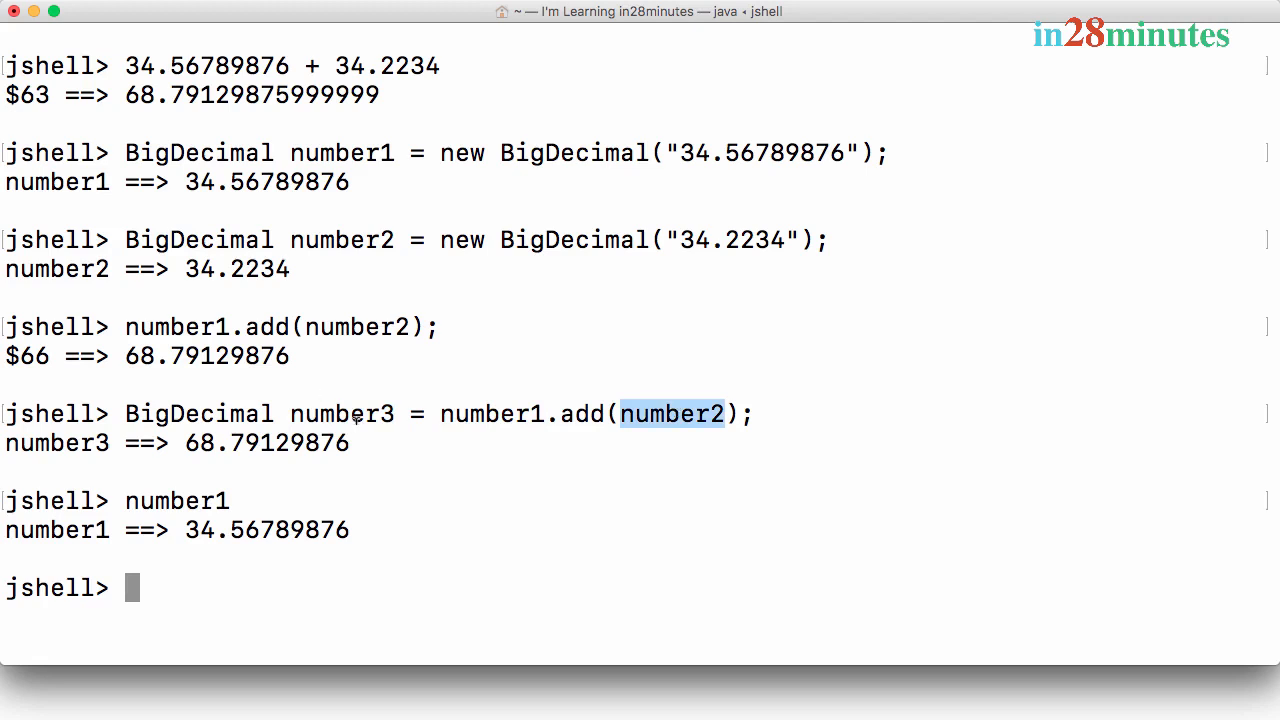
pyautogui.doubleClick(341, 413)
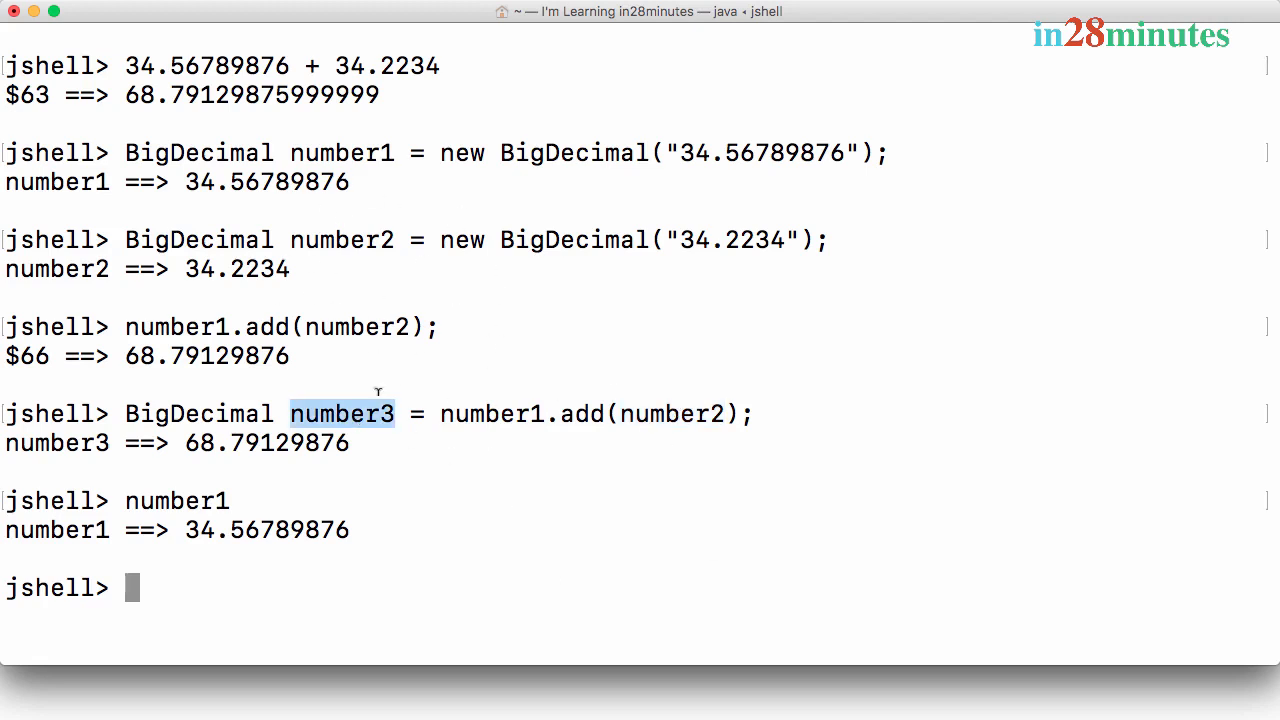
pyautogui.moveTo(440, 447)
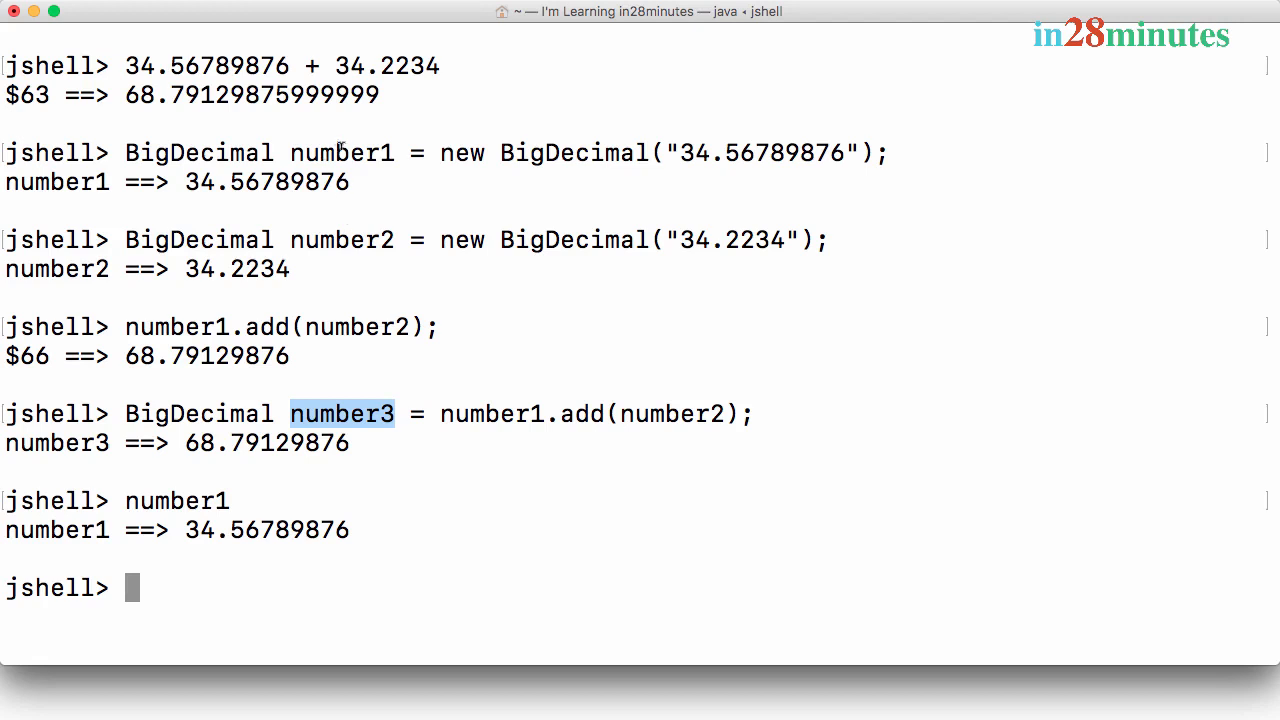
pyautogui.doubleClick(340, 153)
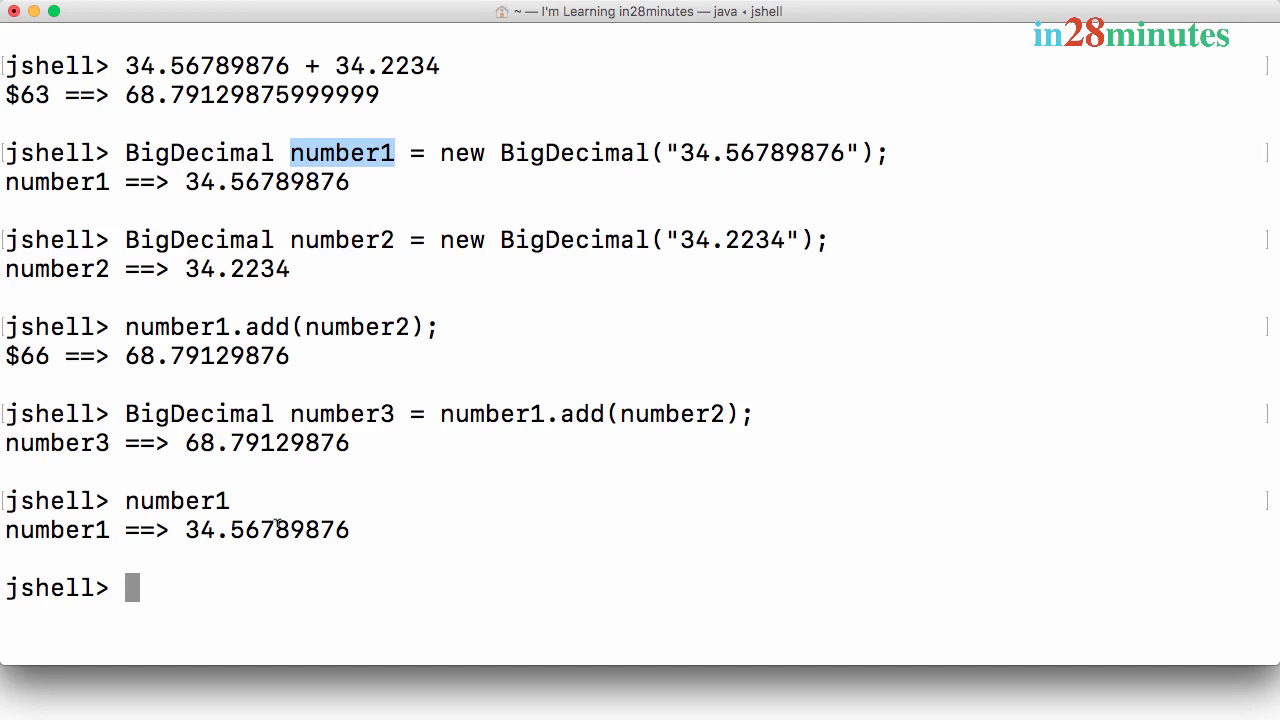
# Step: Tab-complete number1. to list BigDecimal methods like add, divide, multiply, highlighting add
pyautogui.write('numb')
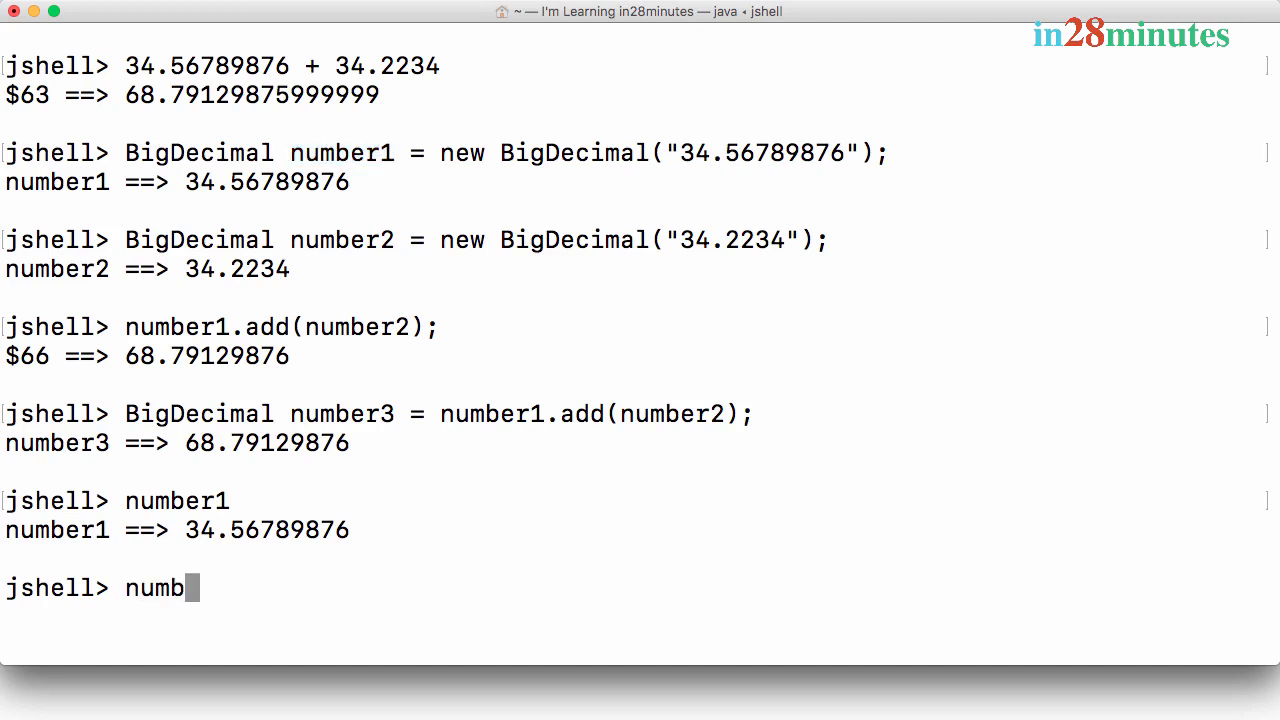
pyautogui.write('er1')
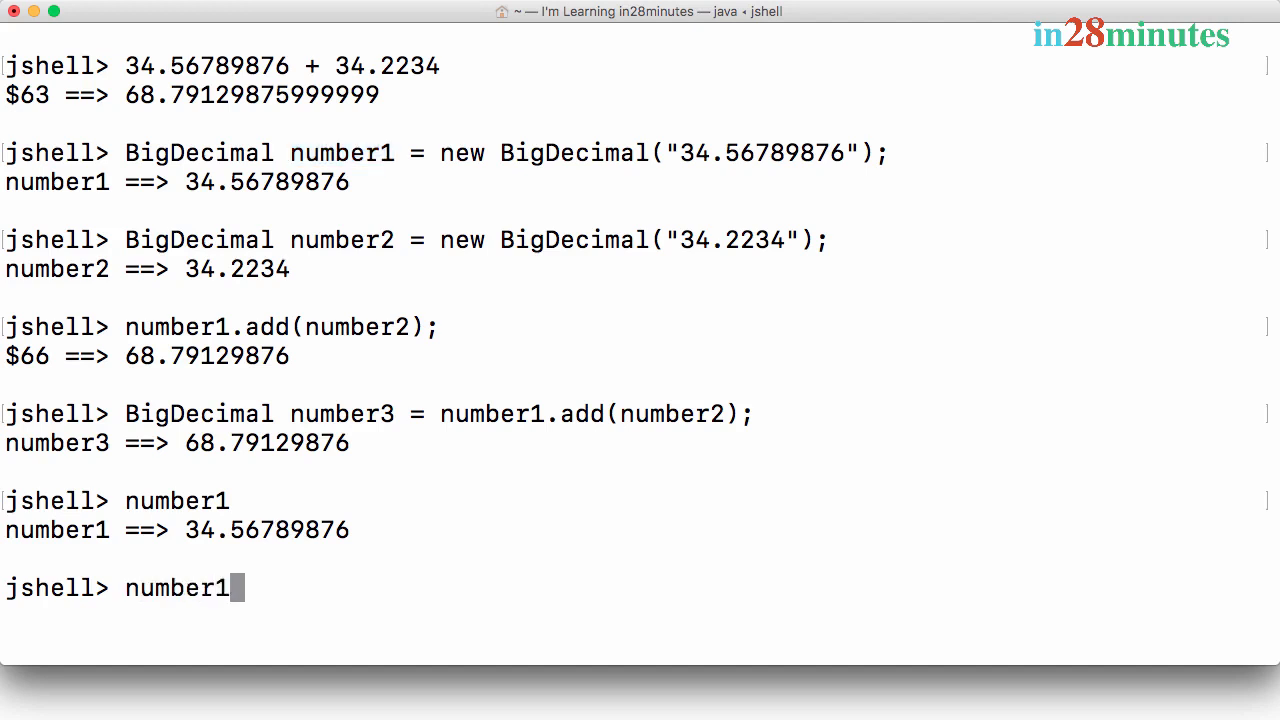
pyautogui.write('.')
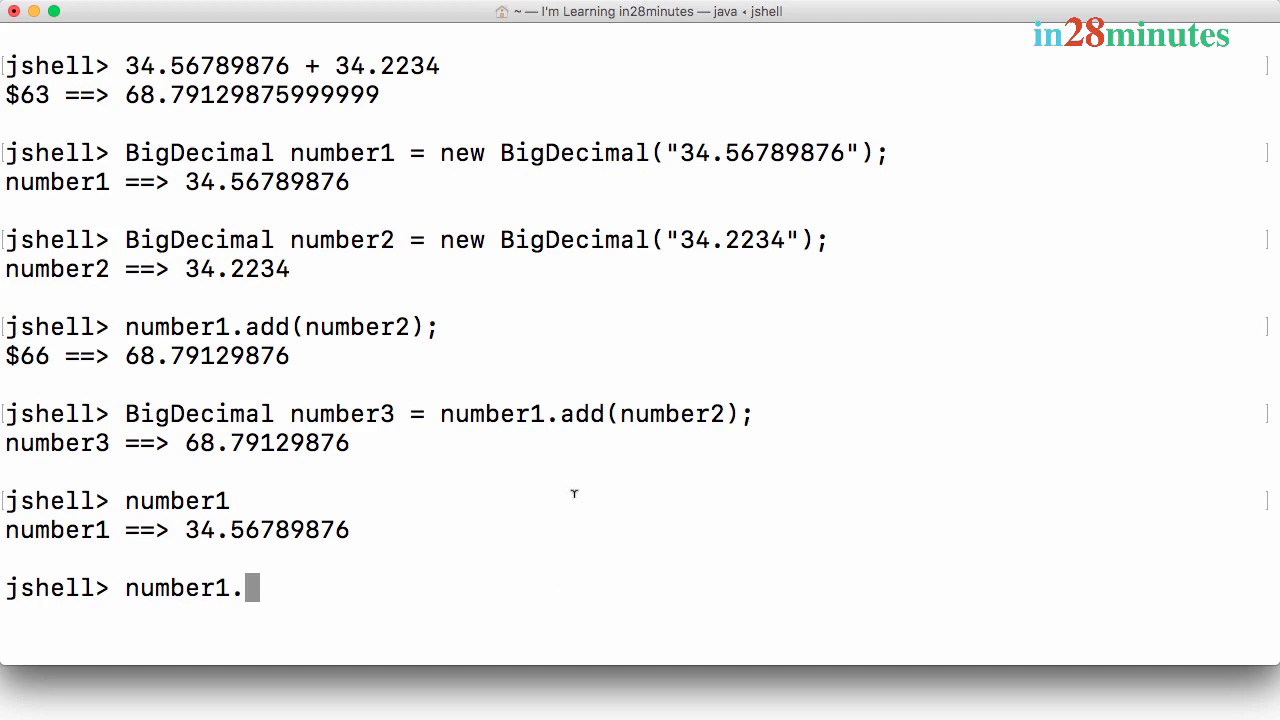
pyautogui.press('Tab')
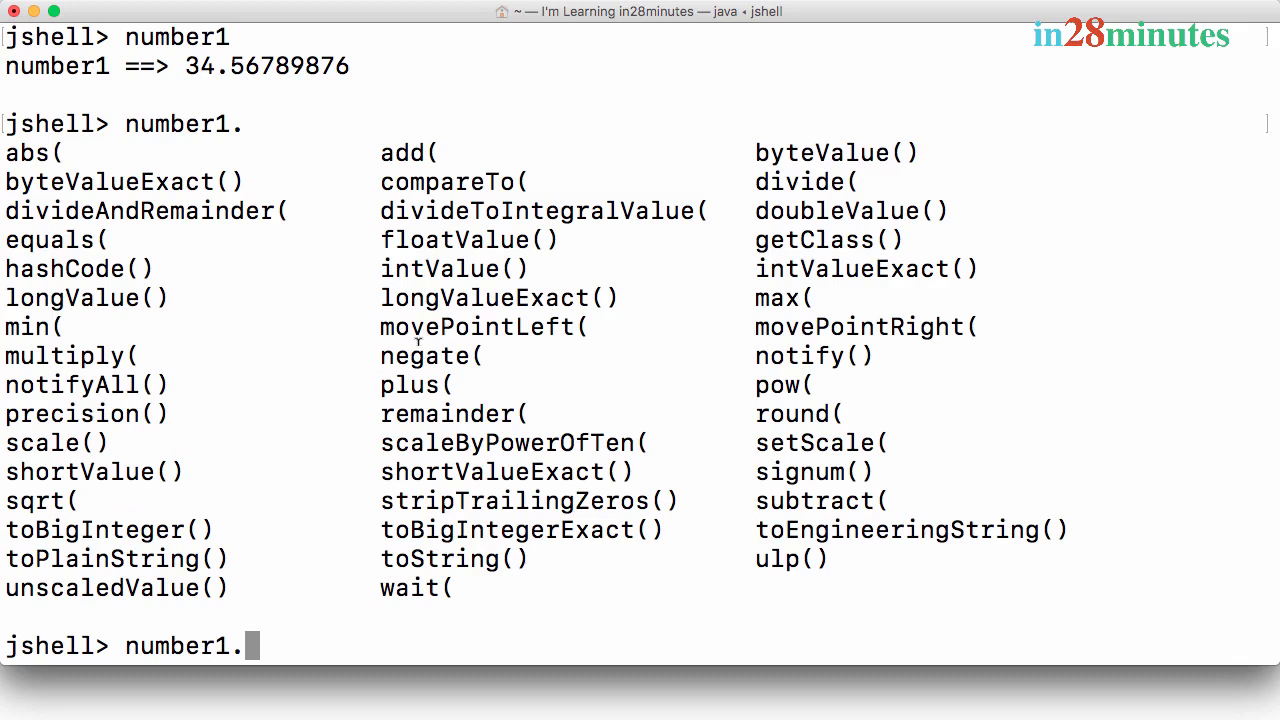
pyautogui.moveTo(445, 86)
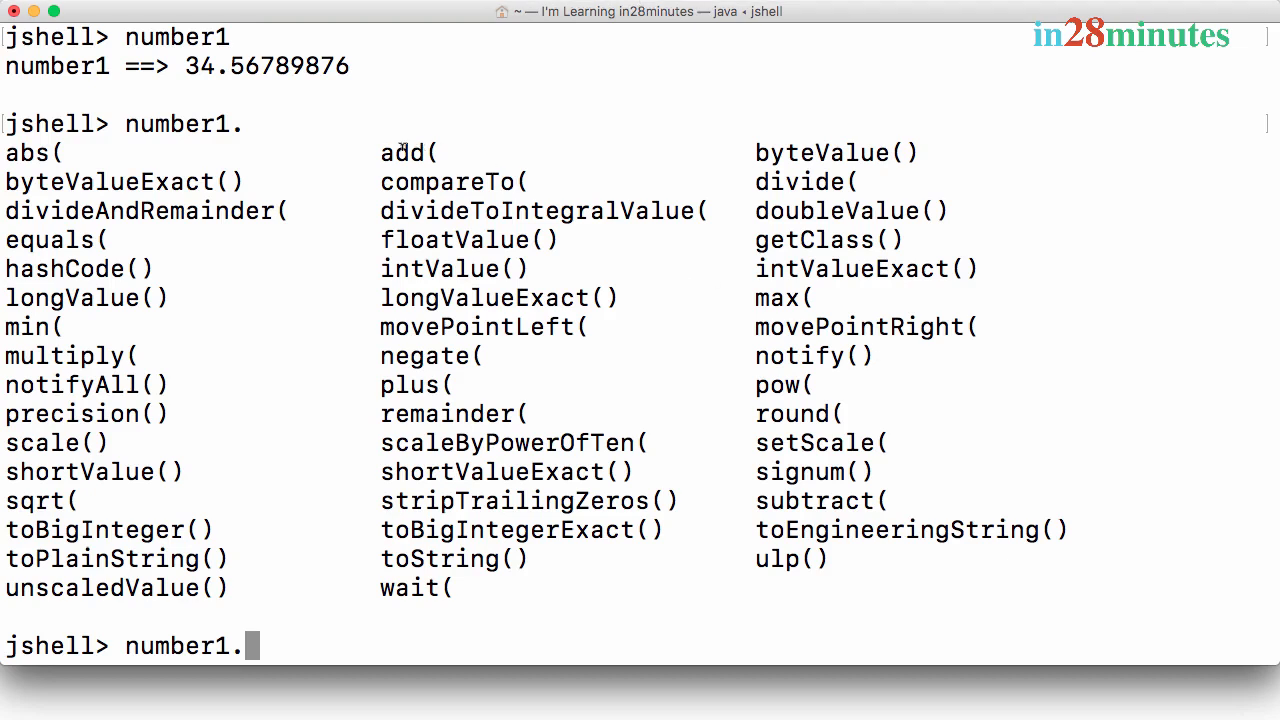
pyautogui.doubleClick(401, 152)
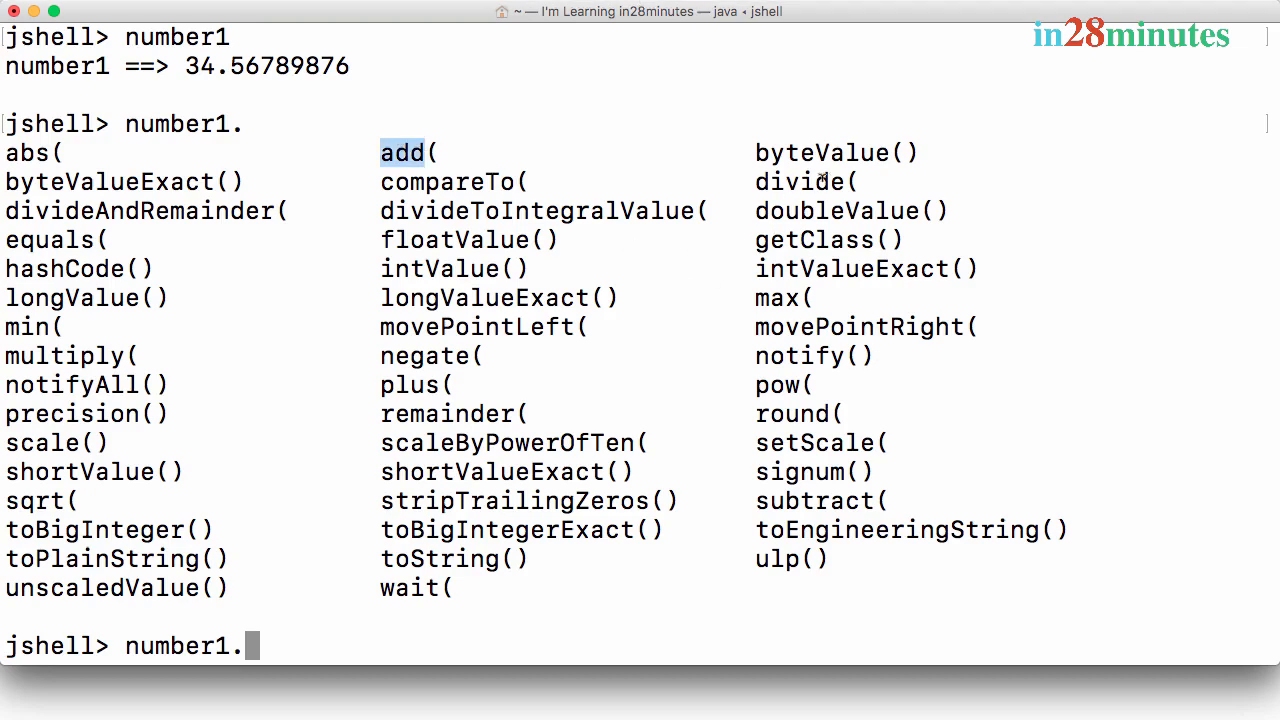
pyautogui.moveTo(800, 181)
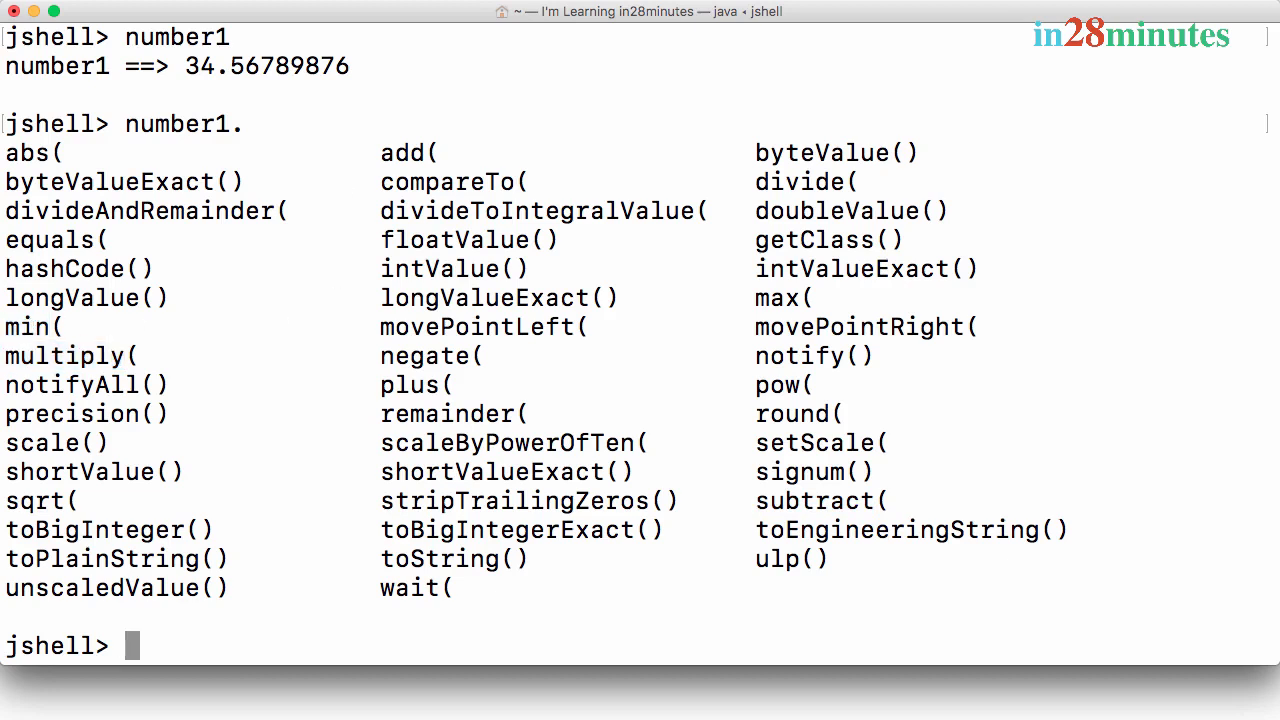
pyautogui.moveTo(392, 71)
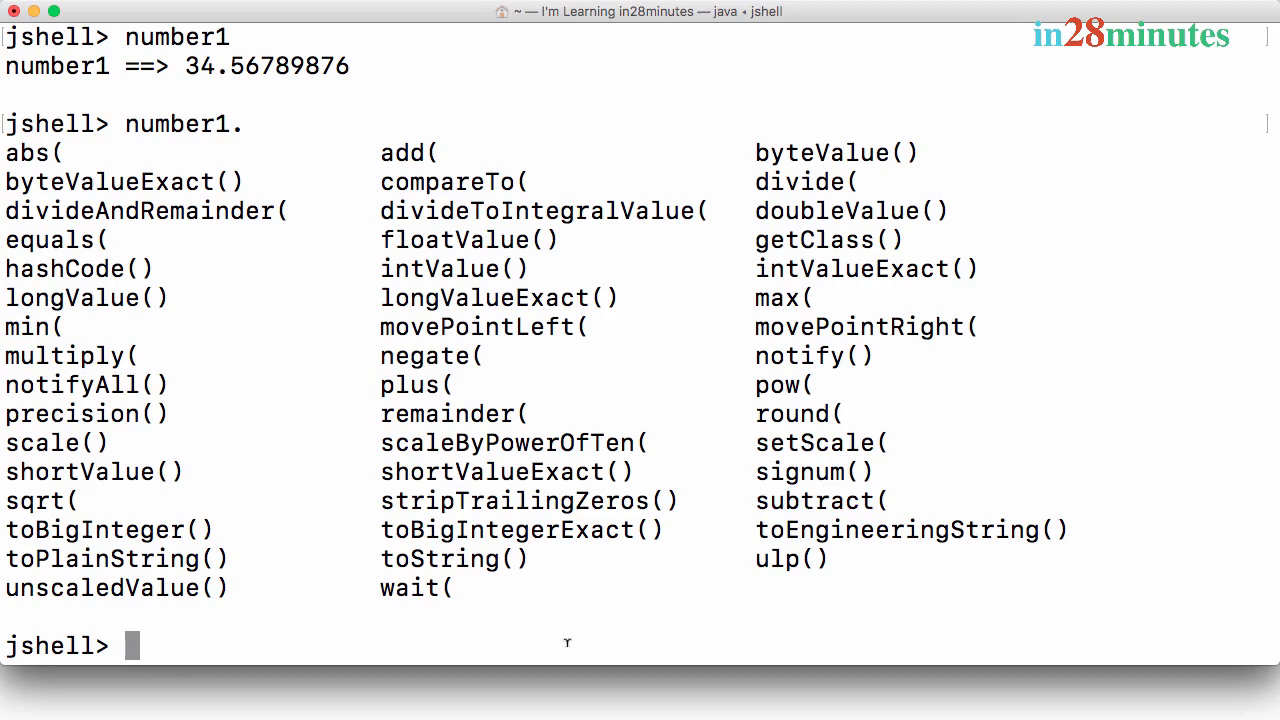
# Step: Create number10 (34.2234) and number11 (34.56789876) from double literals, yielding long inexact values
pyautogui.write('number1.add(number2);')
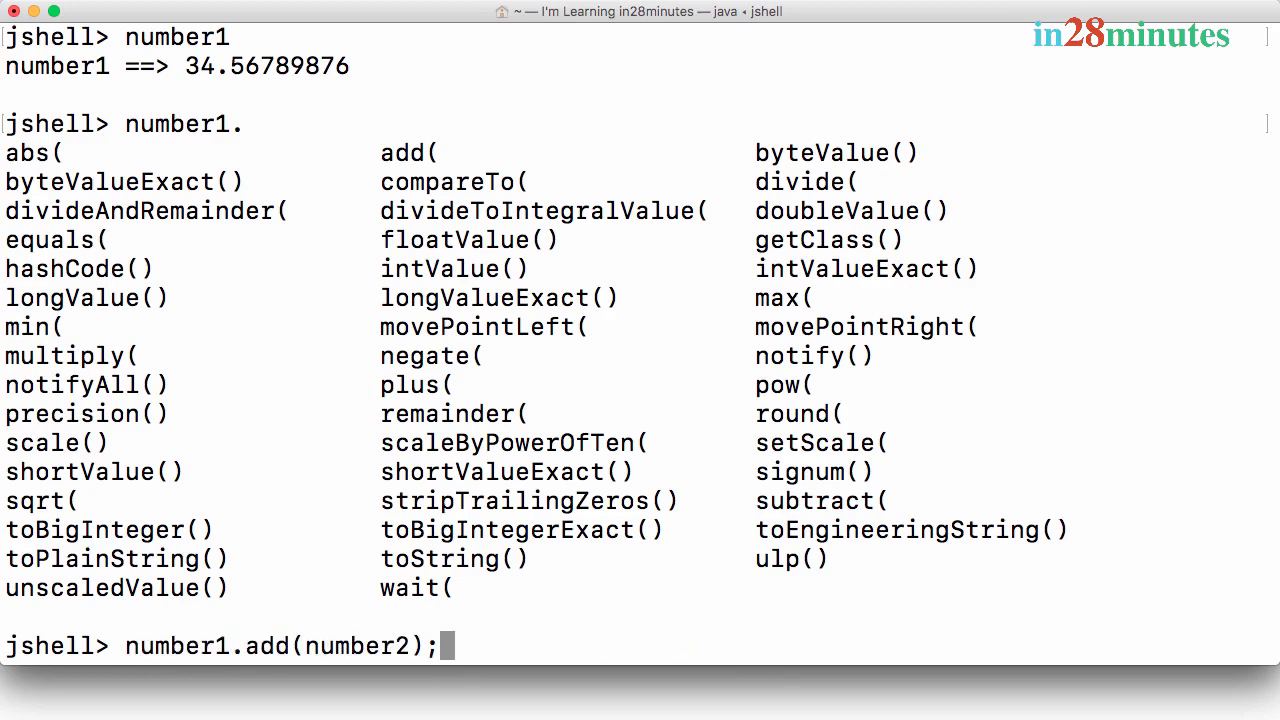
pyautogui.write('BigDecimal number1 = new BigDecimal("34.56789876");')
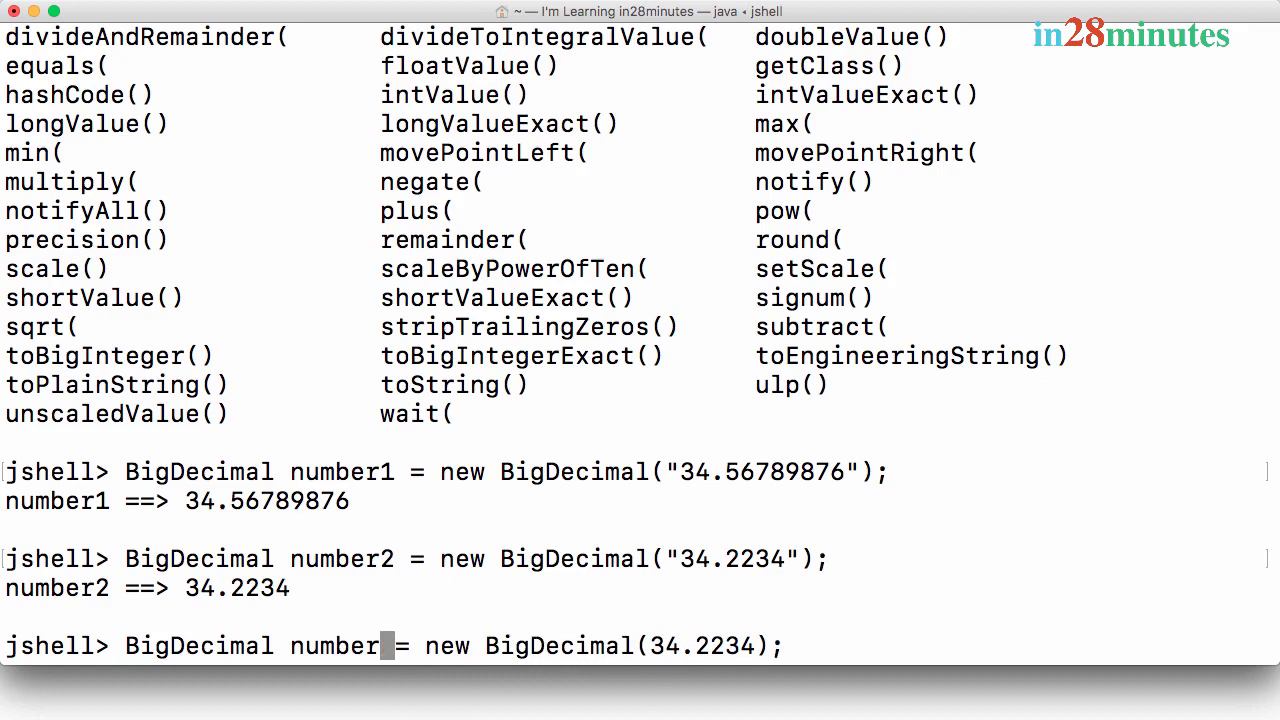
pyautogui.write('10')
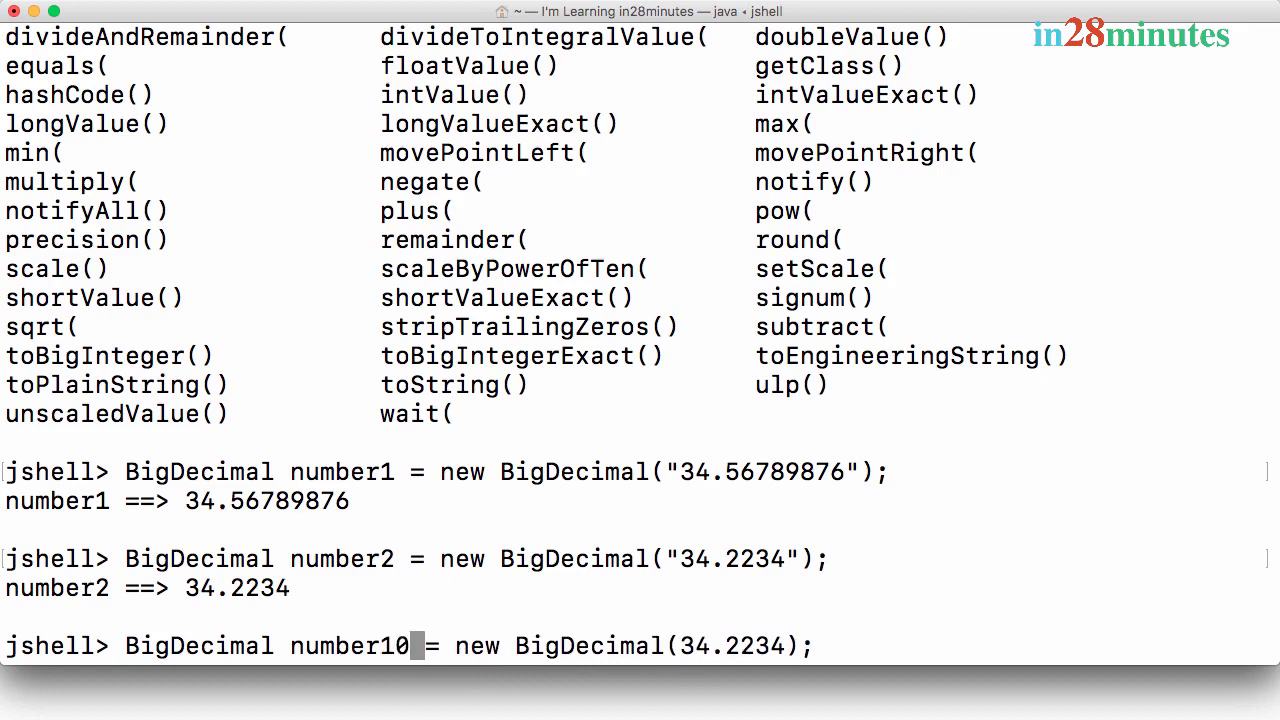
pyautogui.moveTo(674, 627)
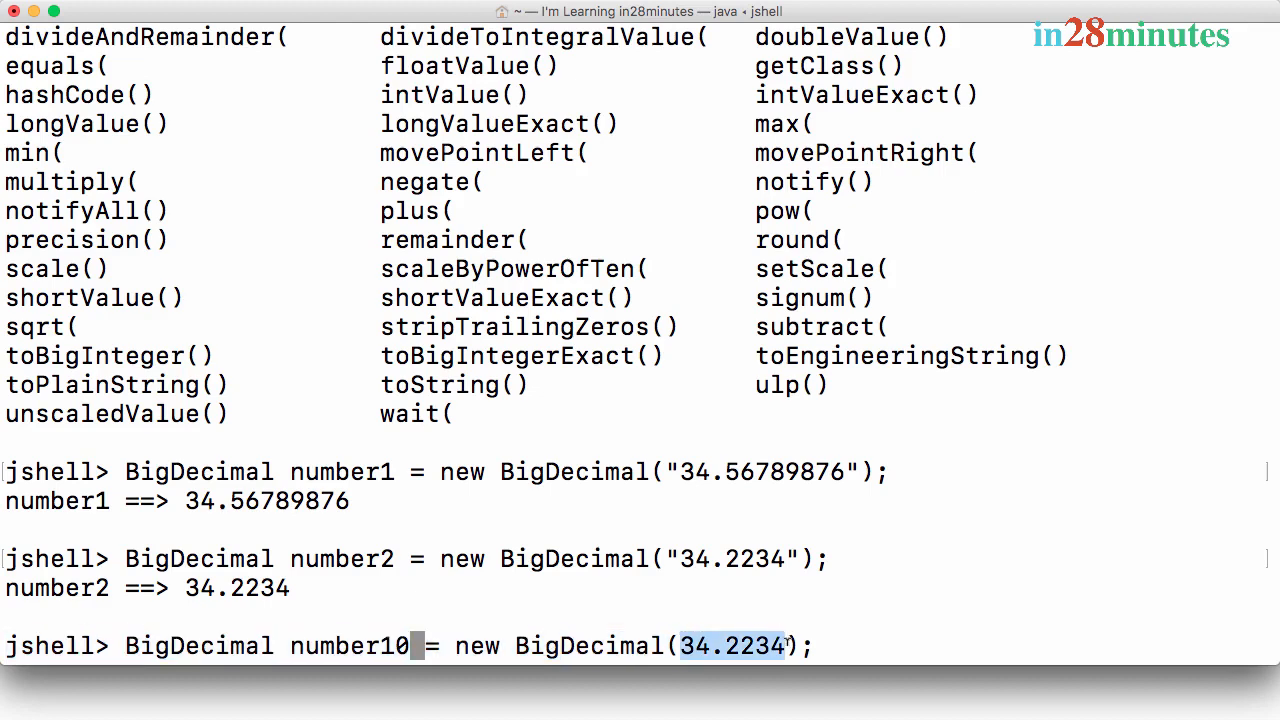
pyautogui.press('enter')
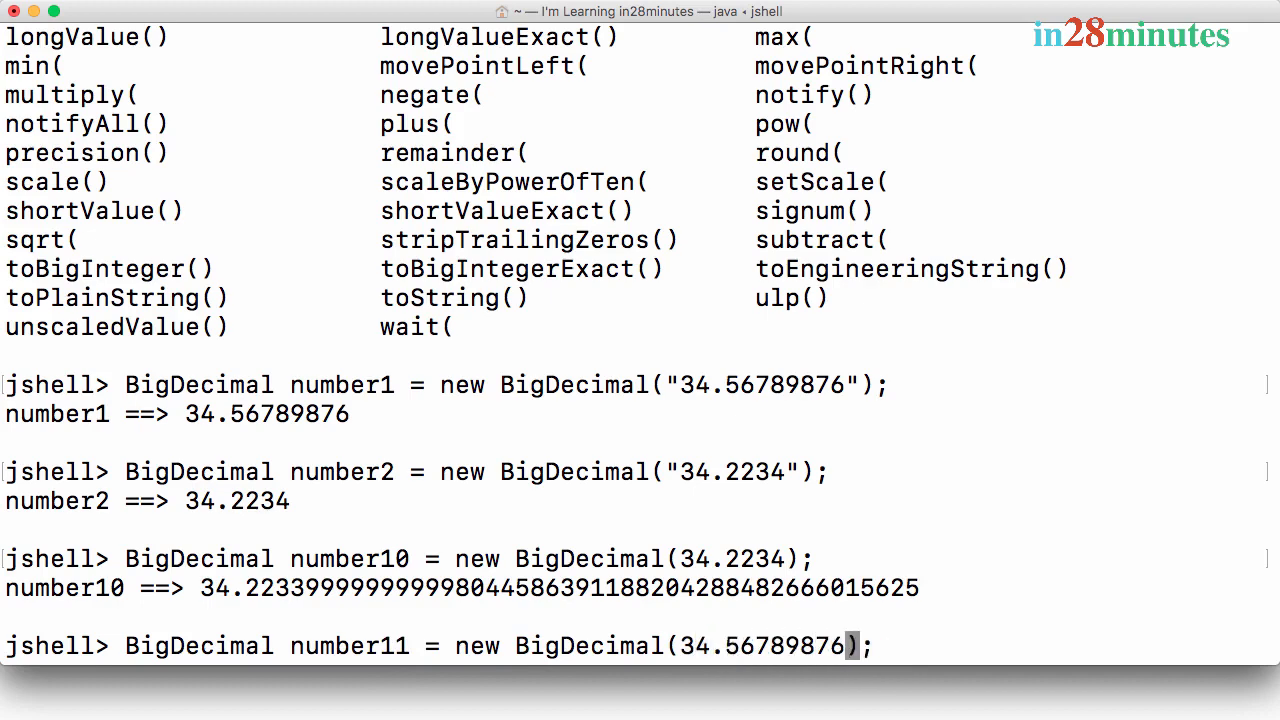
pyautogui.press('enter')
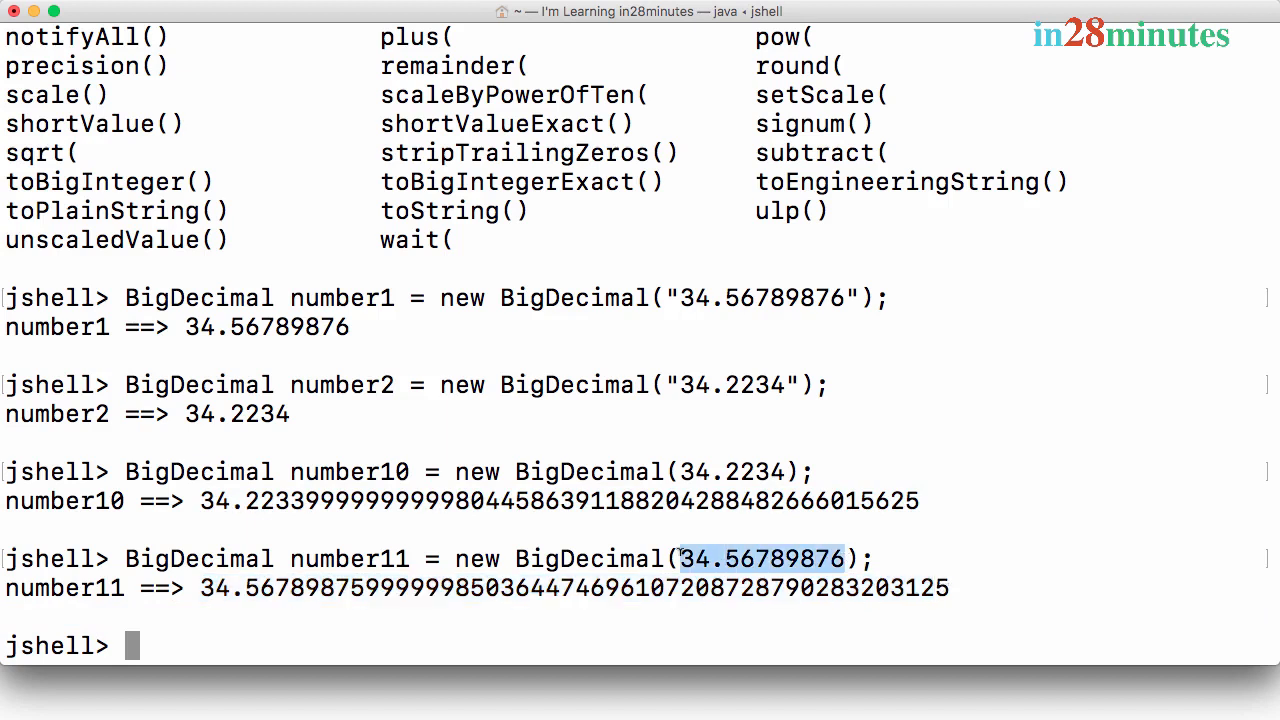
# Step: Redefine number11 from the string "34.56789876", then highlight the exact and double-literal results
pyautogui.write('BigDecimal number11 = new BigDecimal(34.56789876);')
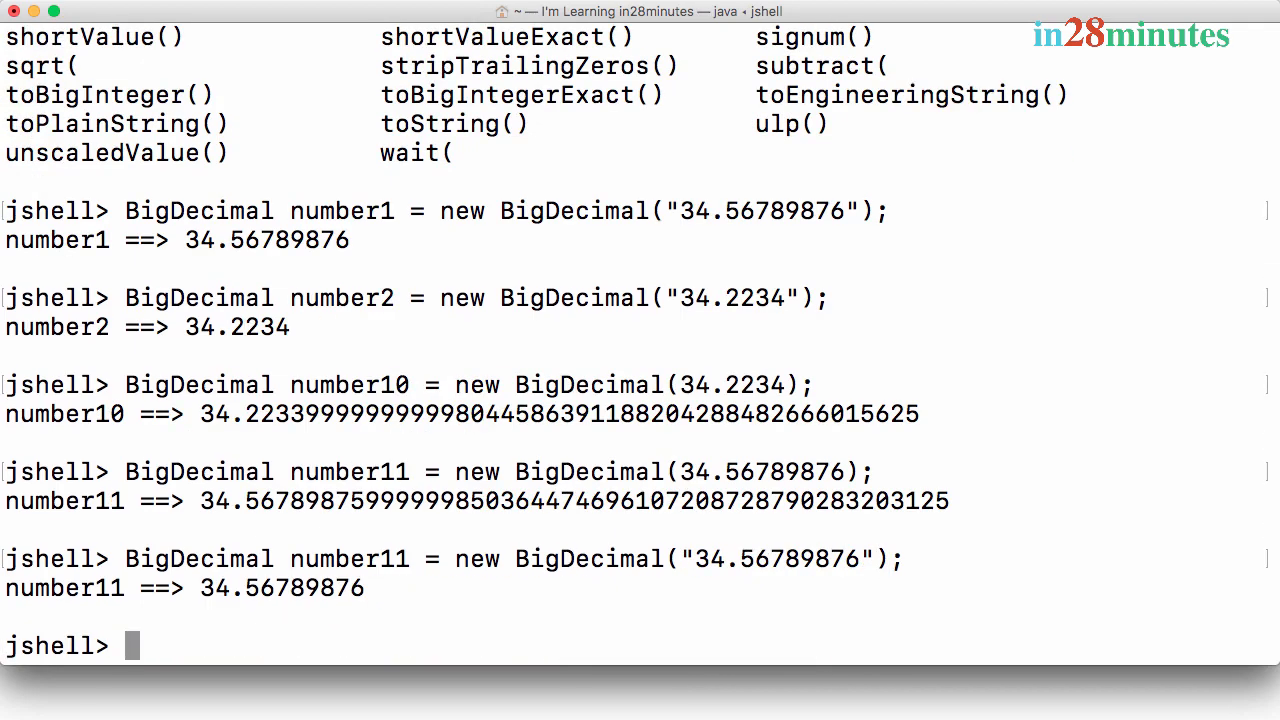
pyautogui.moveTo(200, 588); pyautogui.dragTo(365, 588)
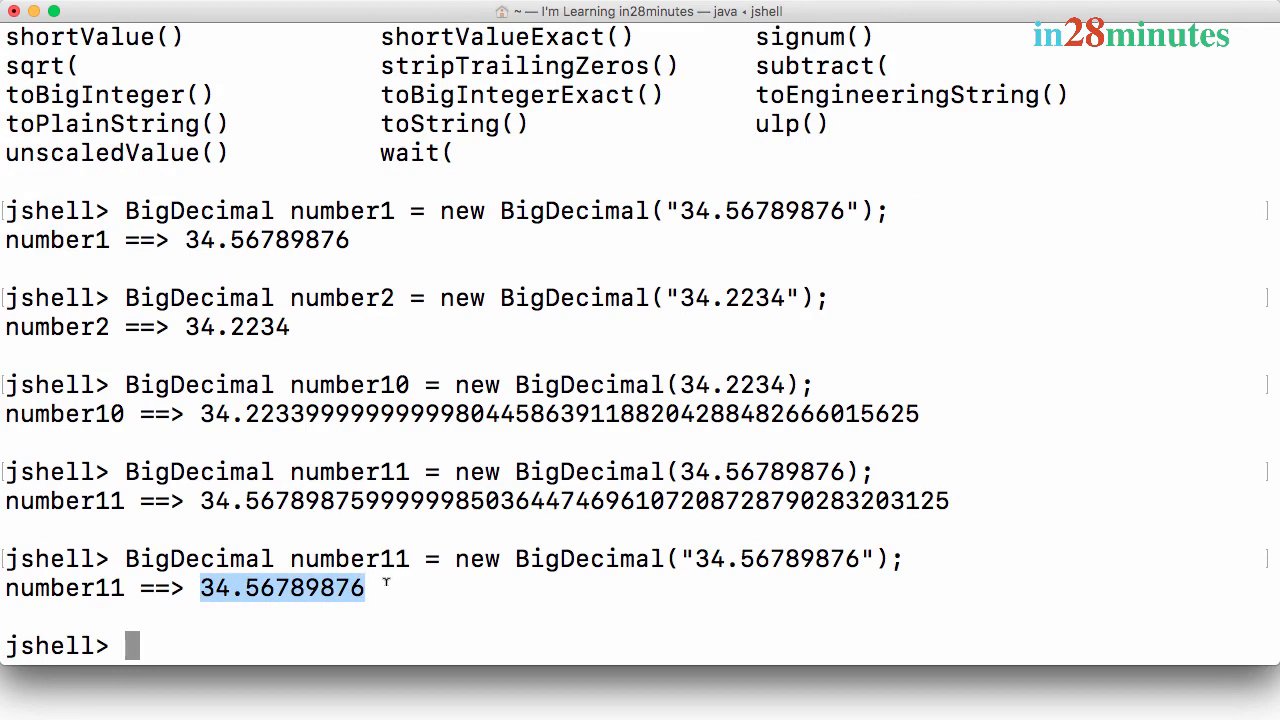
pyautogui.moveTo(775, 650)
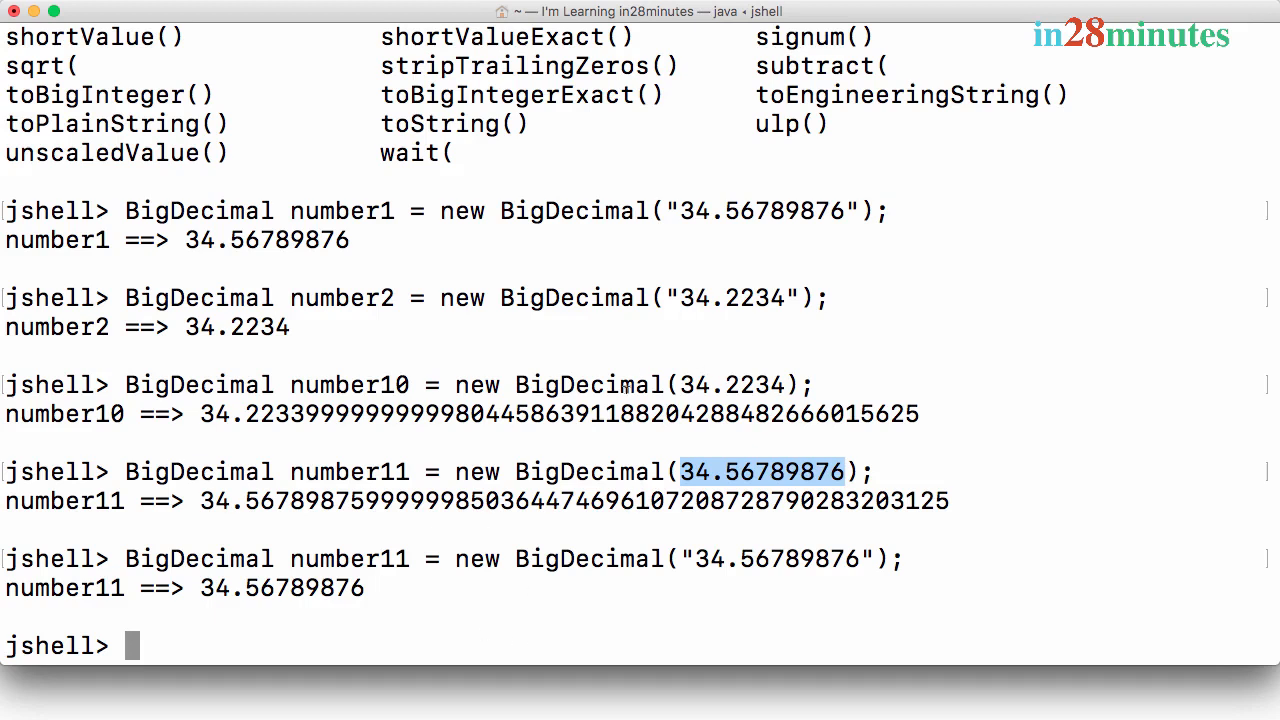
pyautogui.doubleClick(588, 385)
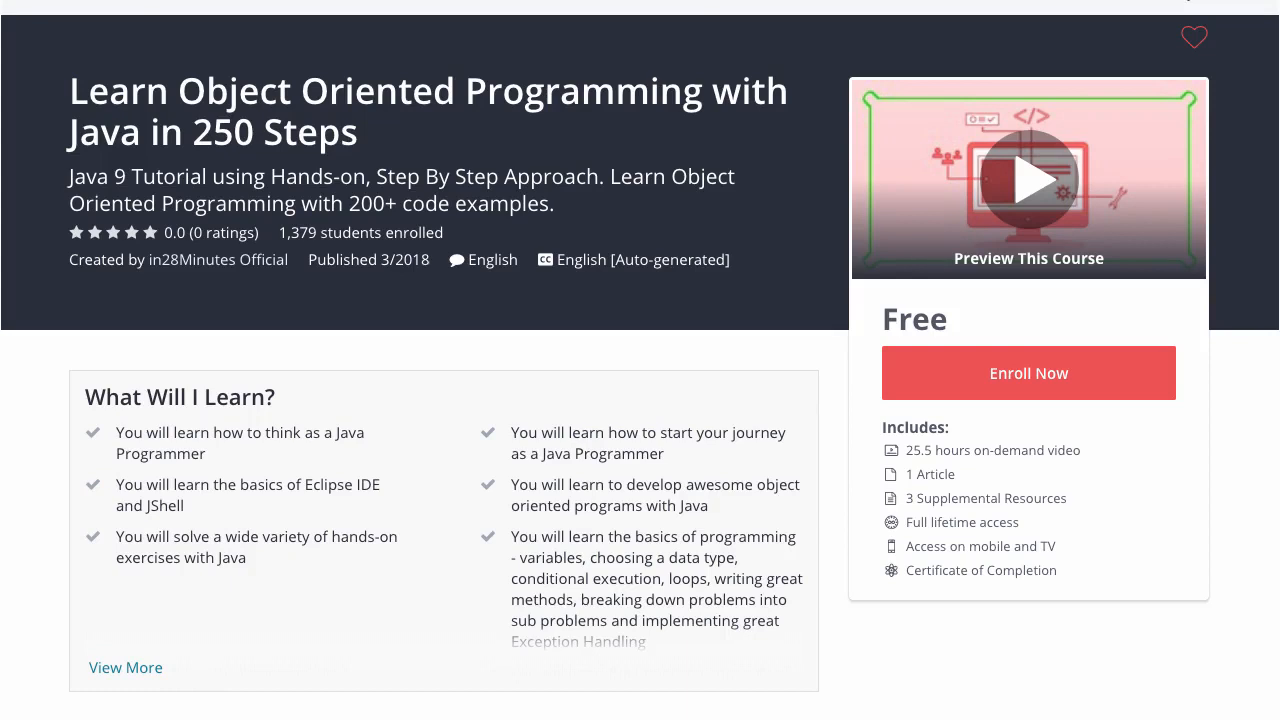
# Step: Expand the Udemy course description and scroll down to the step list and for-loop code examples
pyautogui.click(1028, 178)
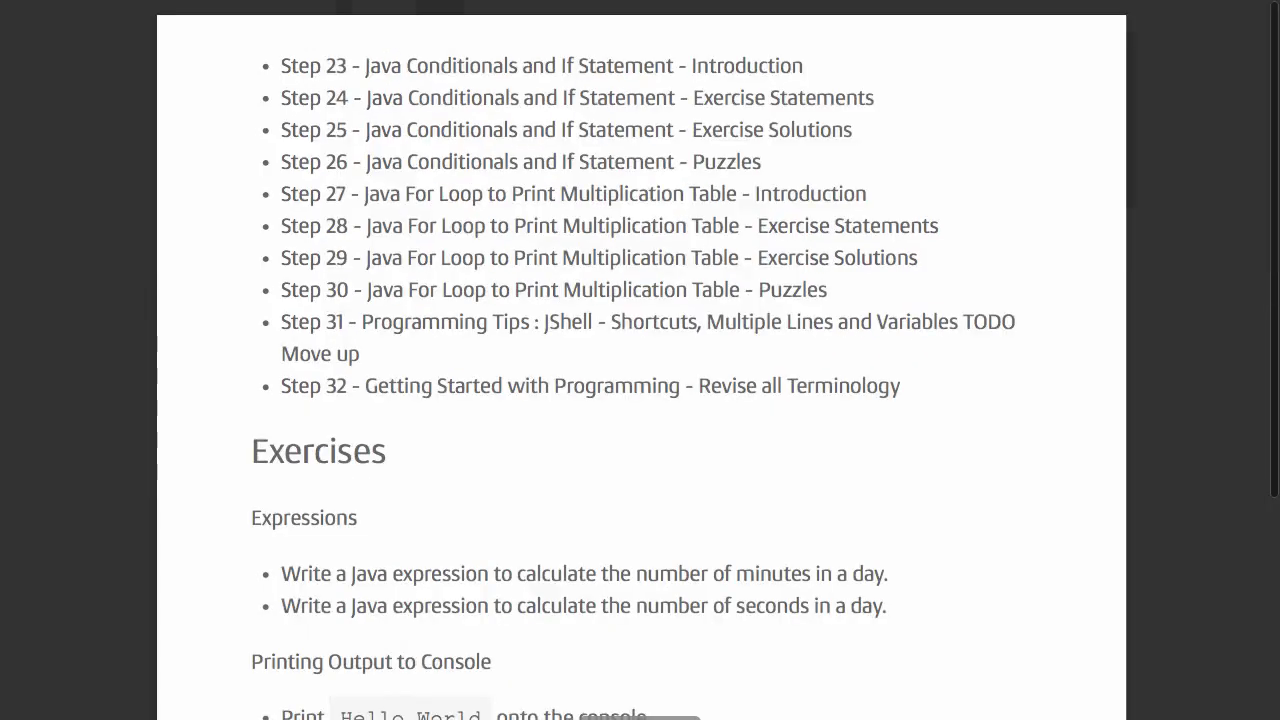
pyautogui.scroll(-3)
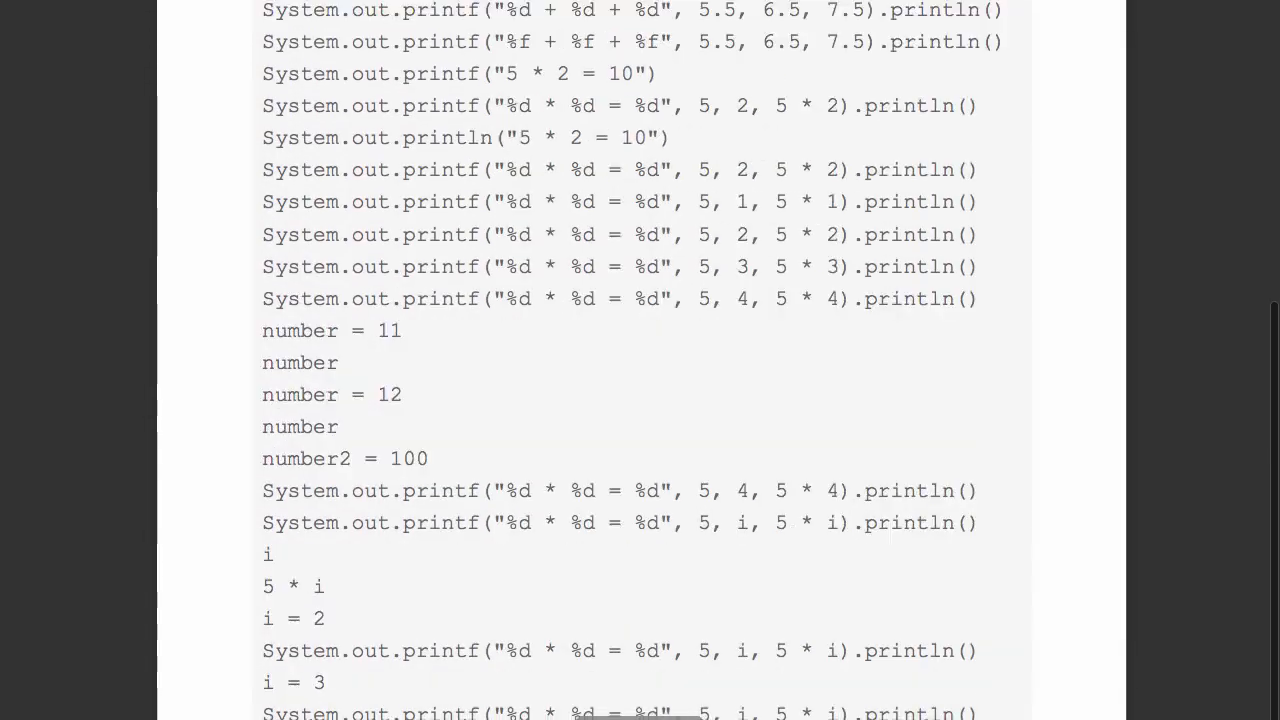
pyautogui.scroll(-3)
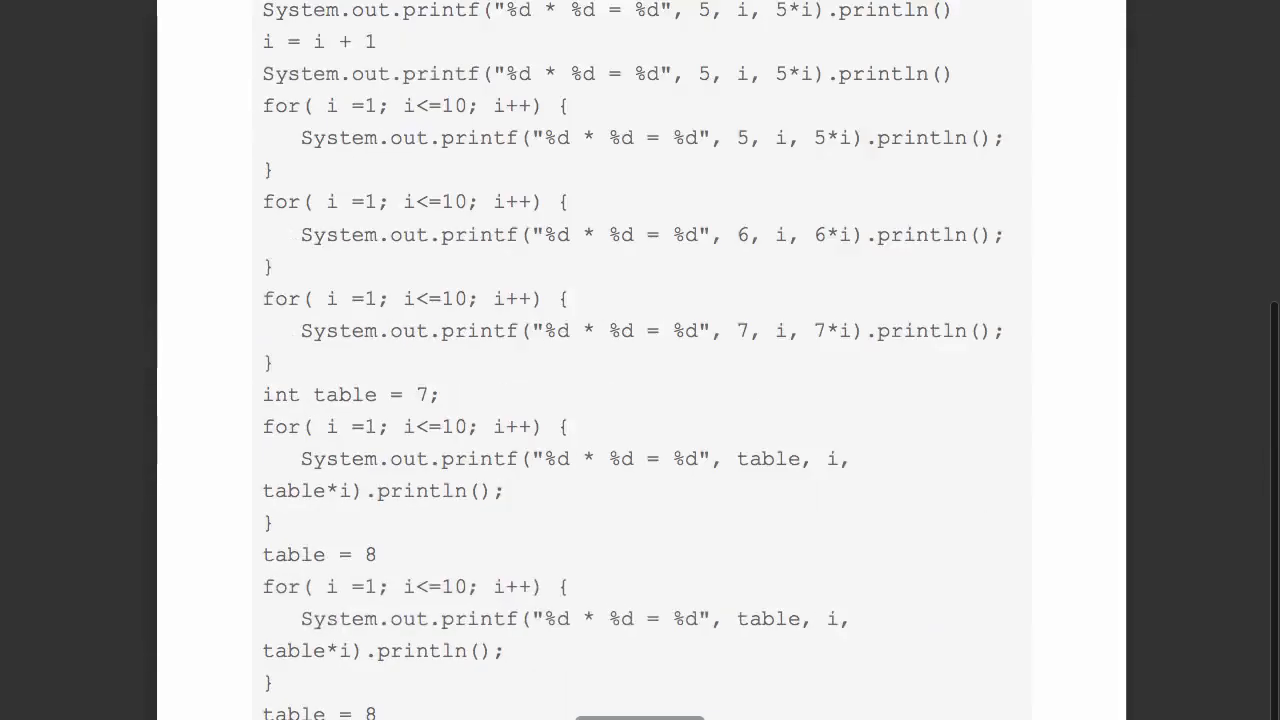